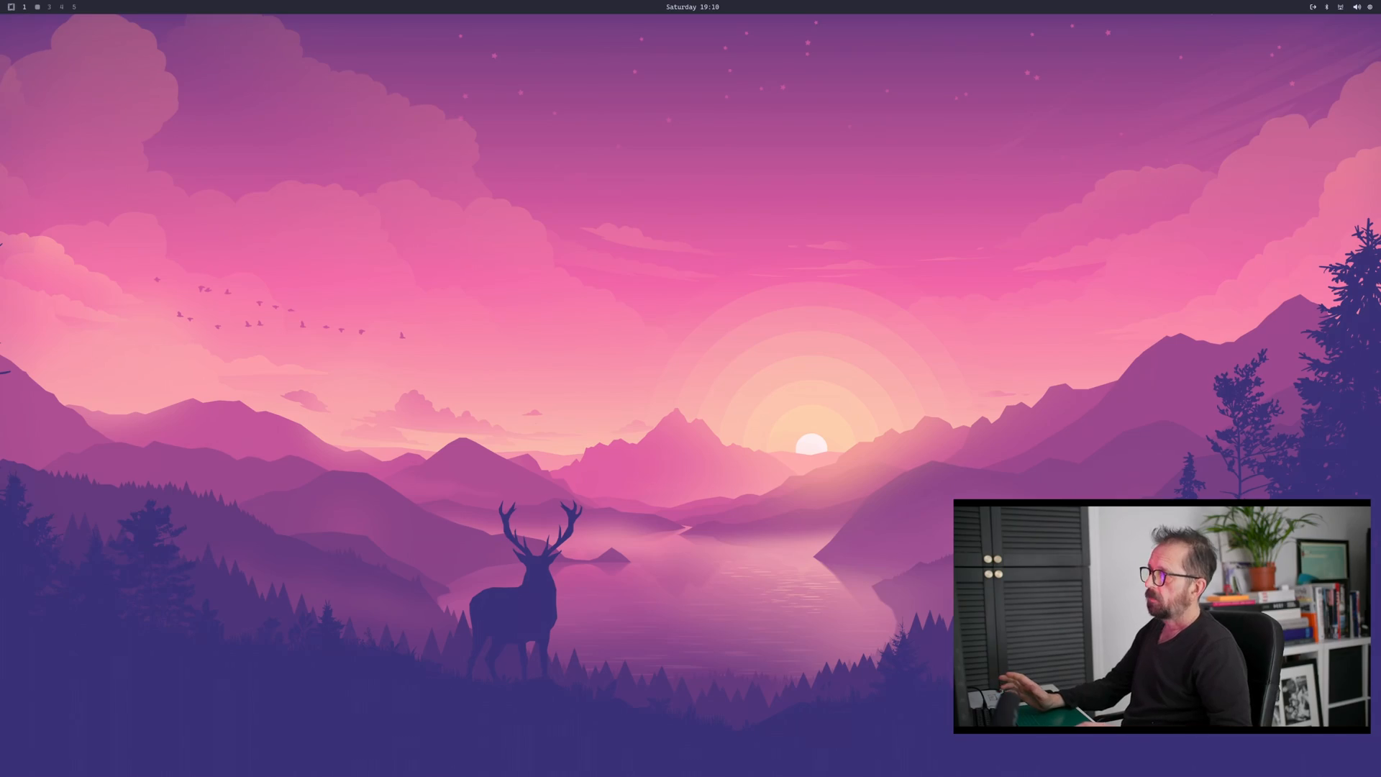
{"action": "mouse_move", "coordinate": [1008, 302]}
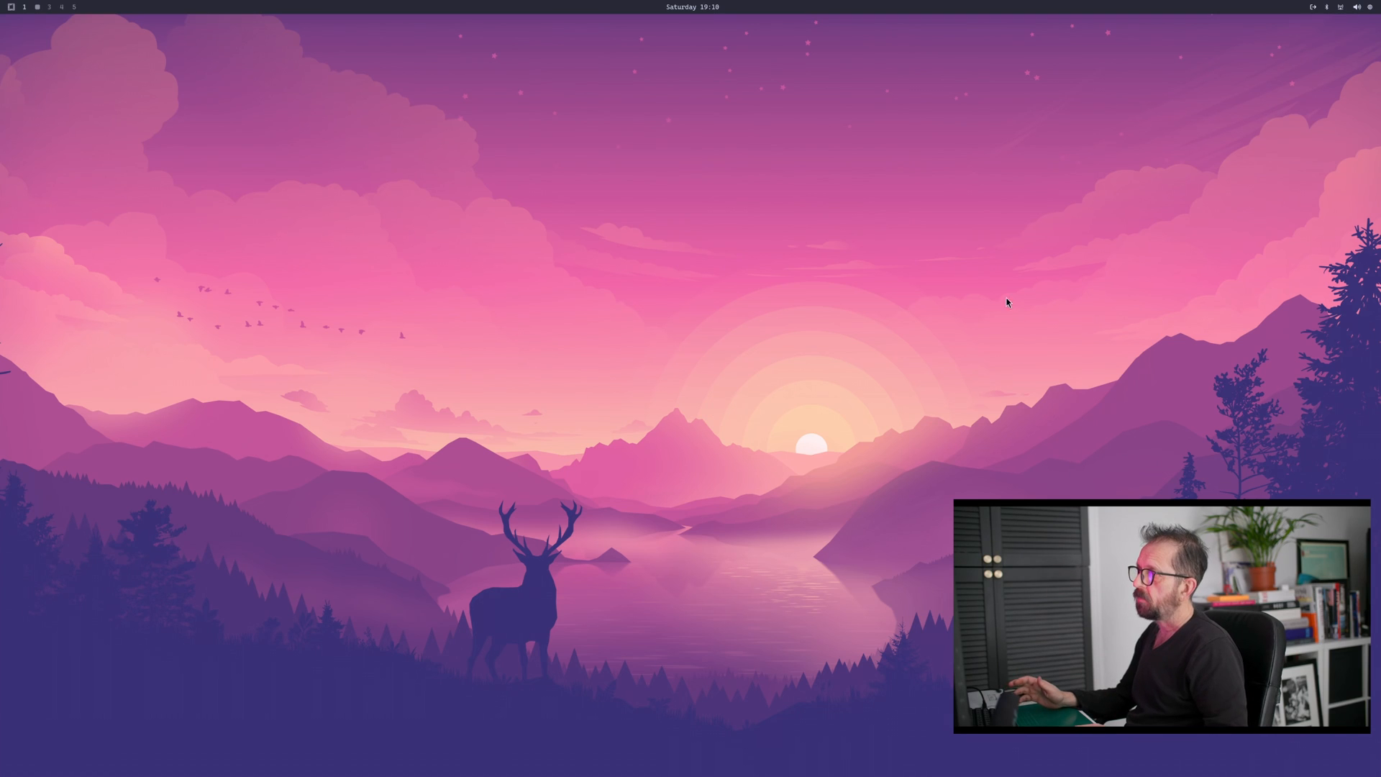
{"action": "mouse_move", "coordinate": [598, 540]}
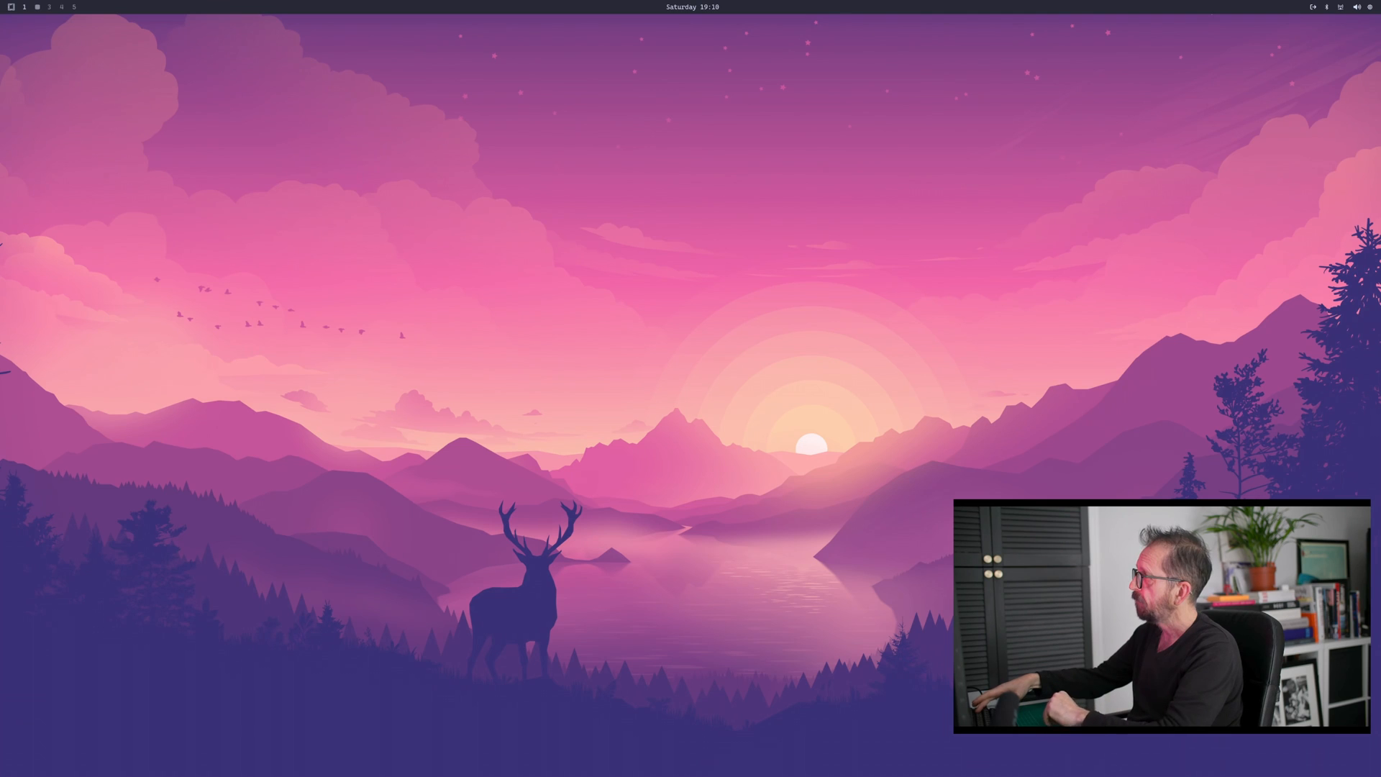
Step: Run chmod +x on omarchy-wallpaper-app.sh from Downloads, then launch the script
{"action": "left_click", "coordinate": [36, 7]}
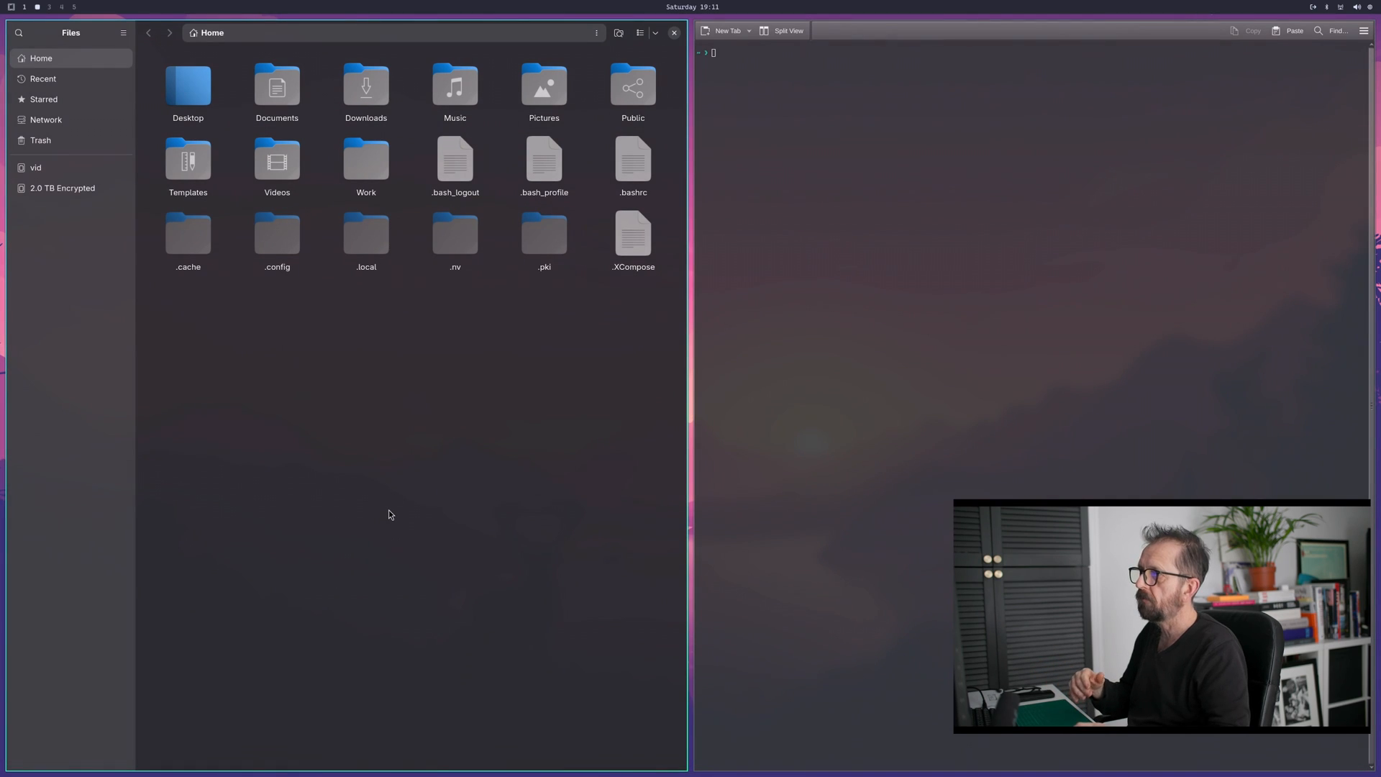
{"action": "mouse_move", "coordinate": [325, 485]}
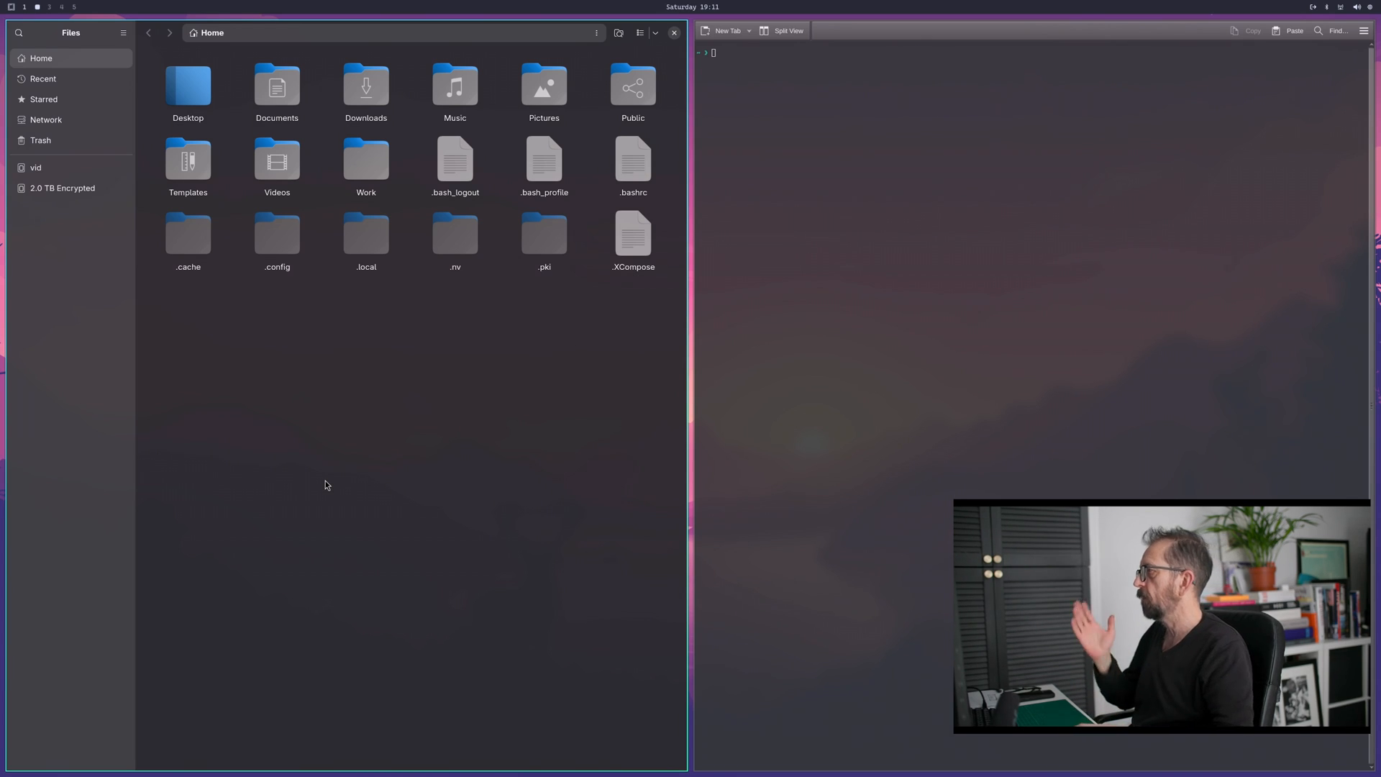
{"action": "double_click", "coordinate": [365, 87]}
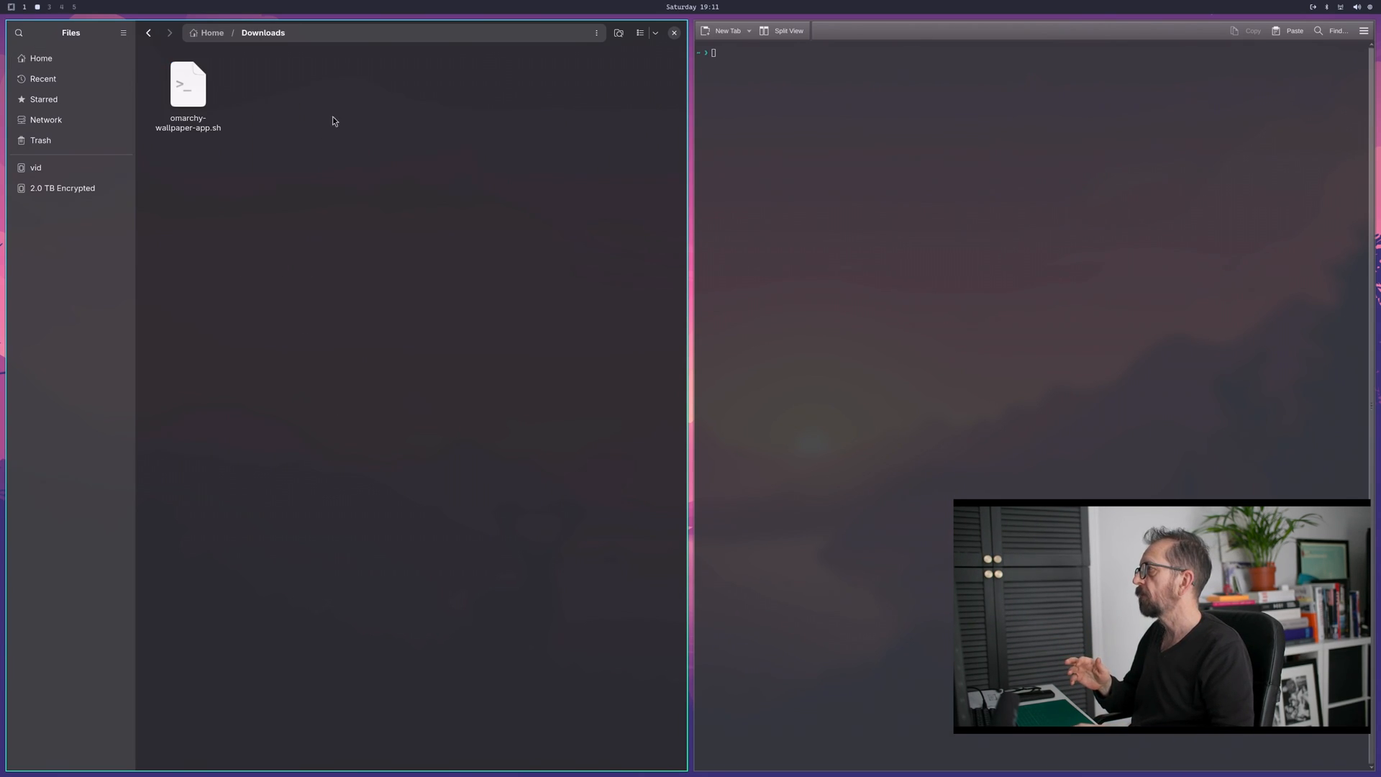
{"action": "mouse_move", "coordinate": [537, 223]}
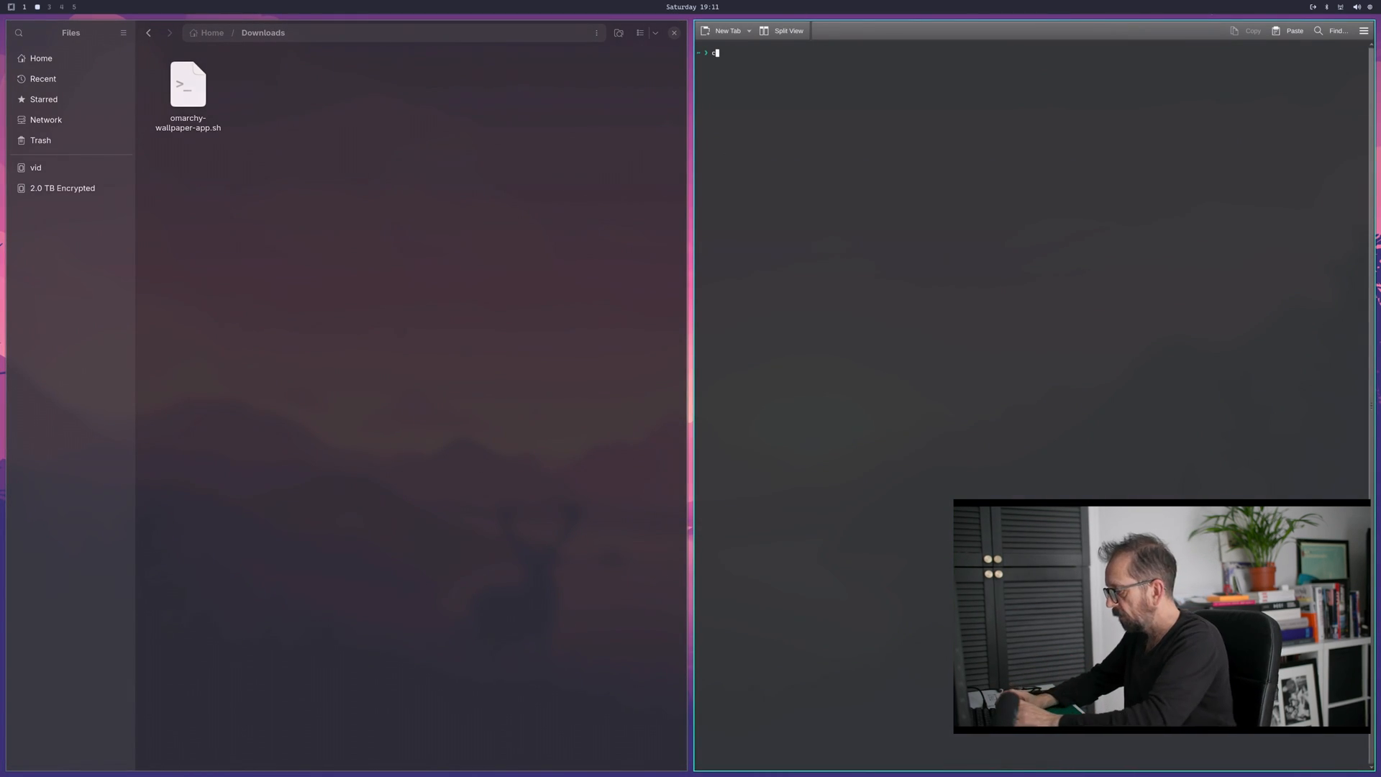
{"action": "type", "text": "chmod"}
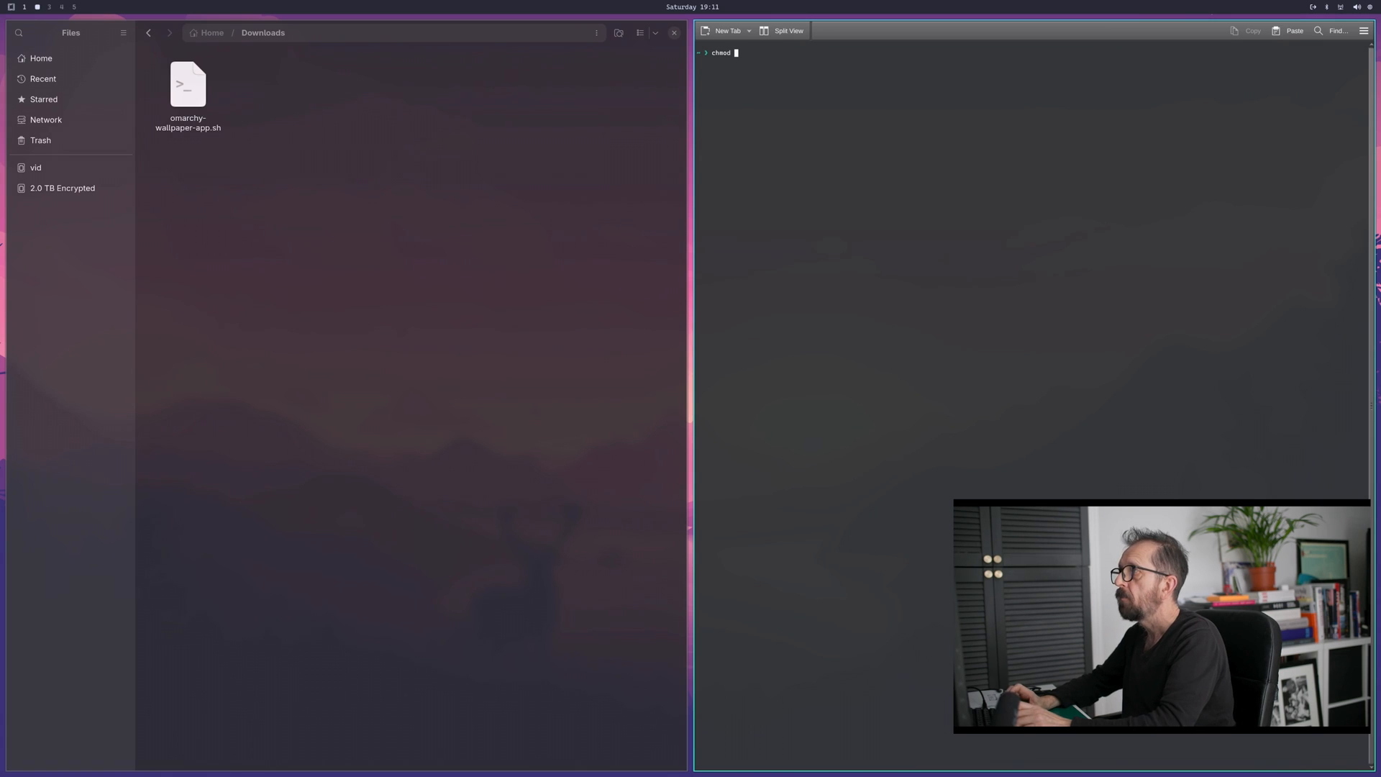
{"action": "type", "text": "+x"}
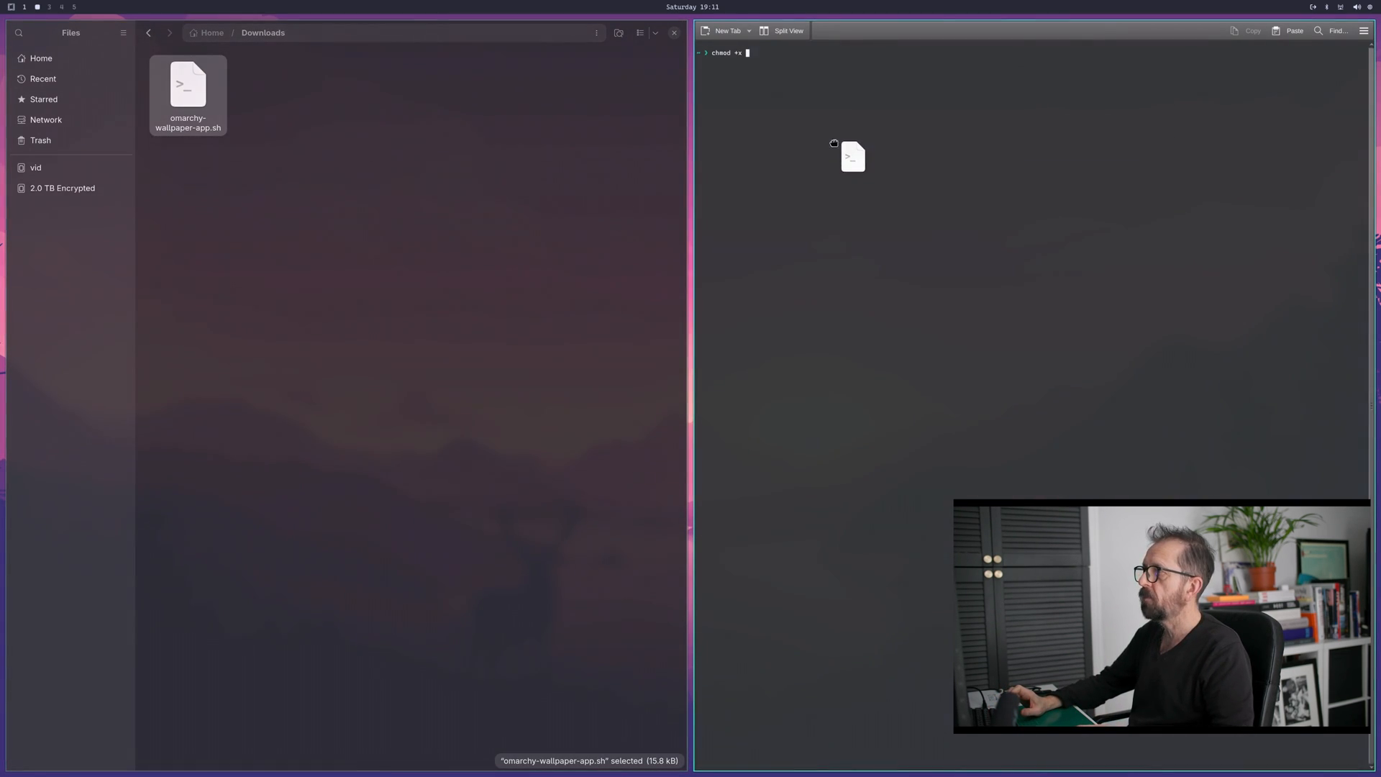
{"action": "left_click_drag", "start_coordinate": [188, 84], "coordinate": [852, 52]}
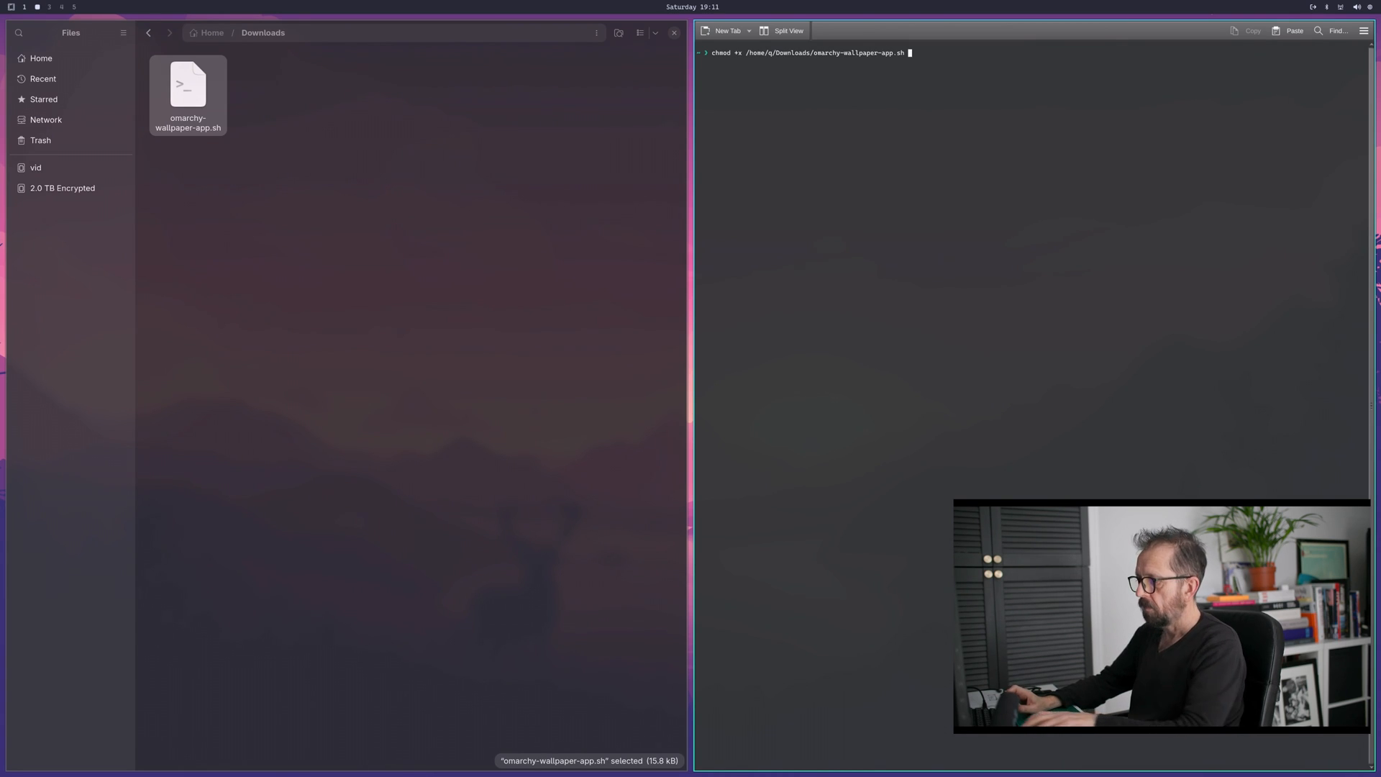
{"action": "key", "text": "Return"}
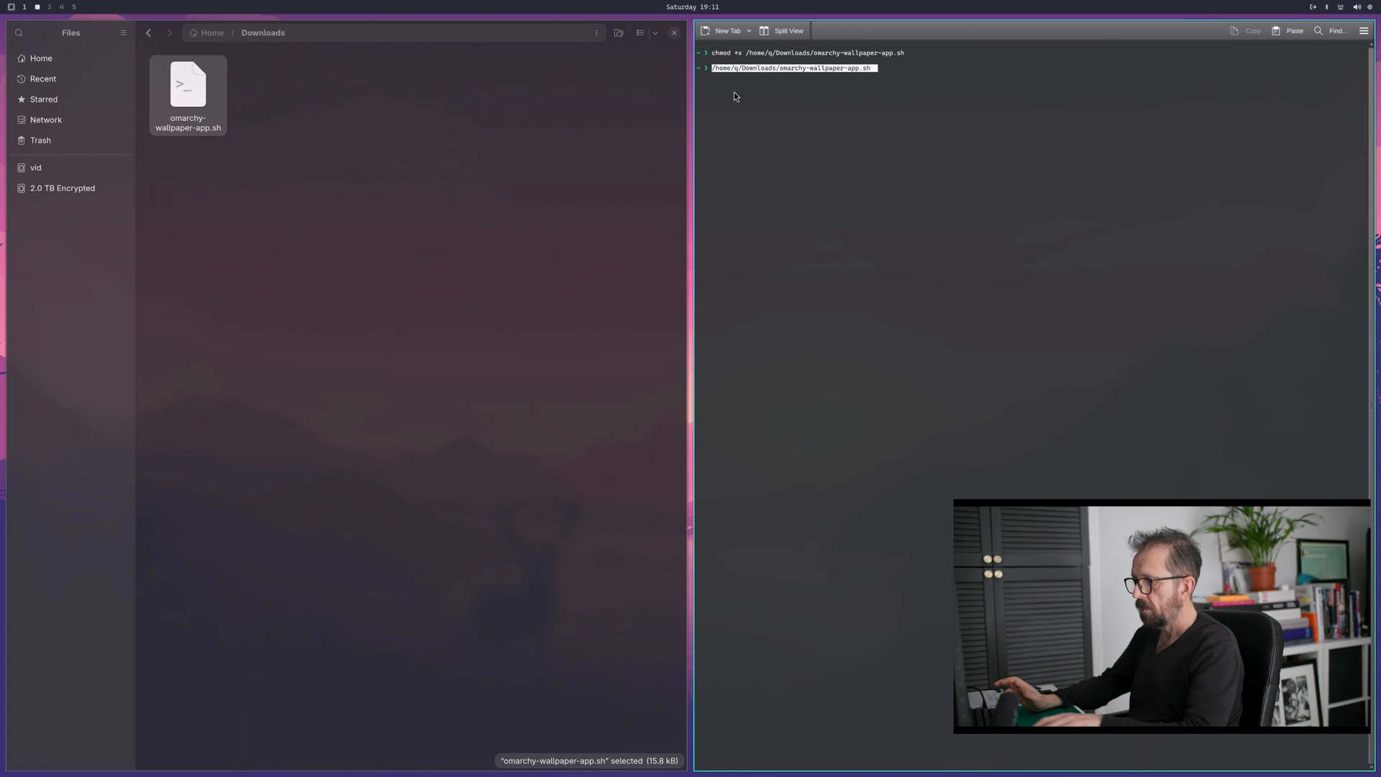
{"action": "key", "text": "Return"}
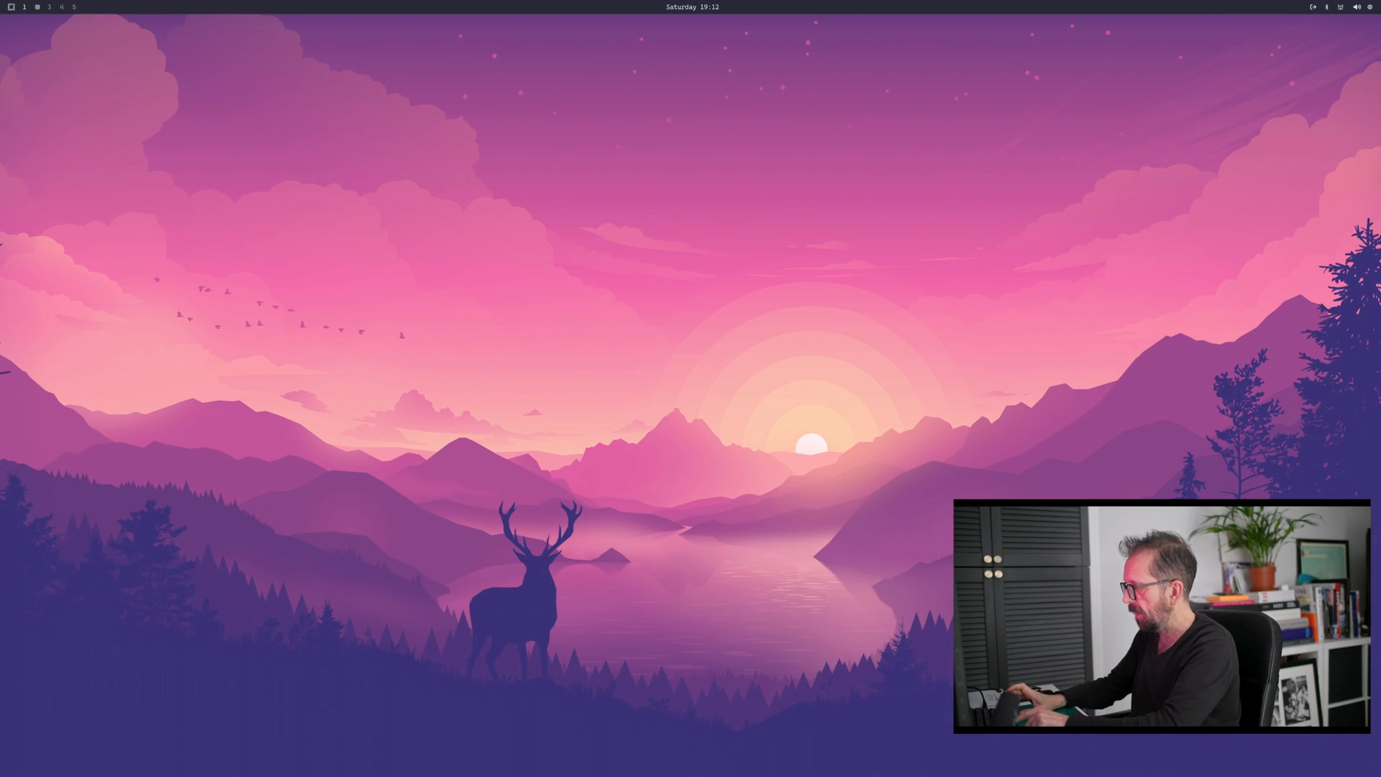
Step: Assign the beach, bench building and lighthouse-on-a-dock pictures to workspaces 3, 4 and 5
{"action": "type", "text": "om"}
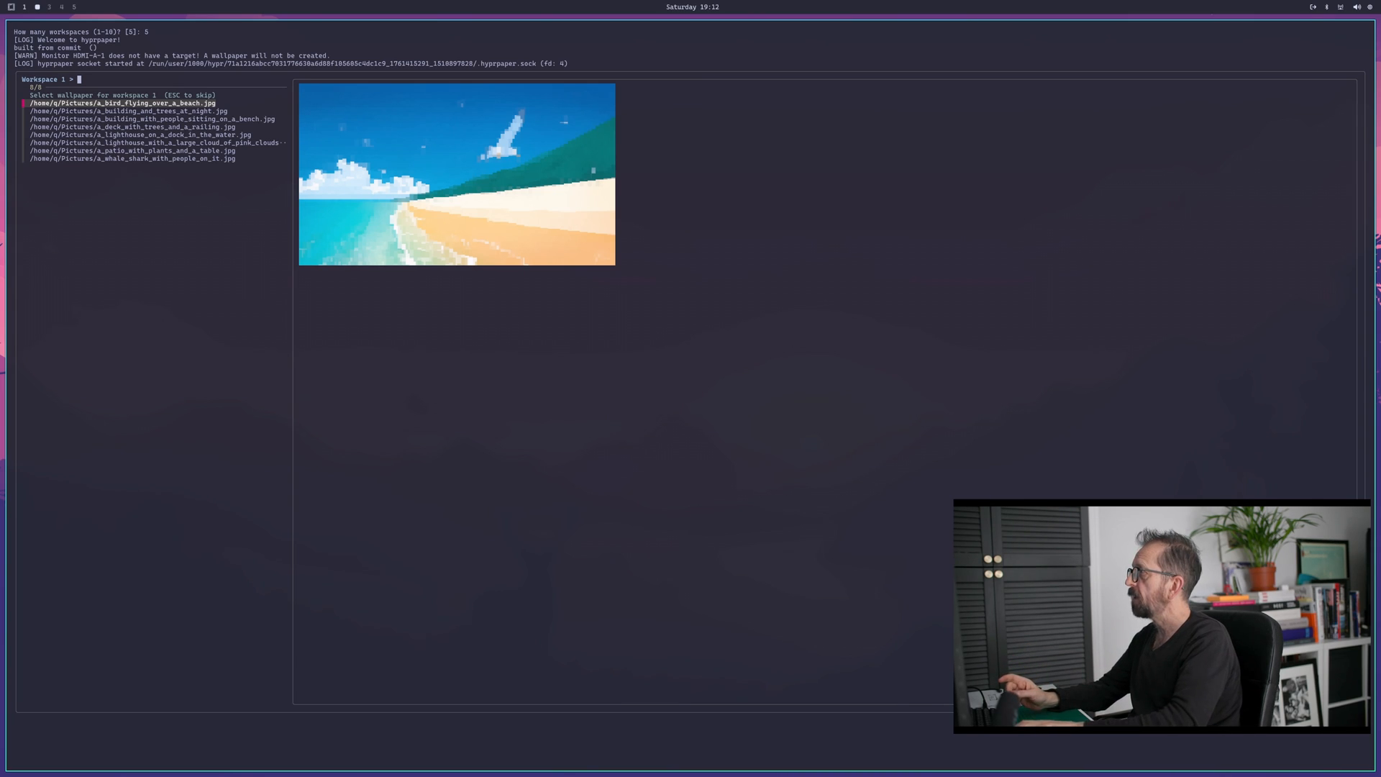
{"action": "key", "text": "Down"}
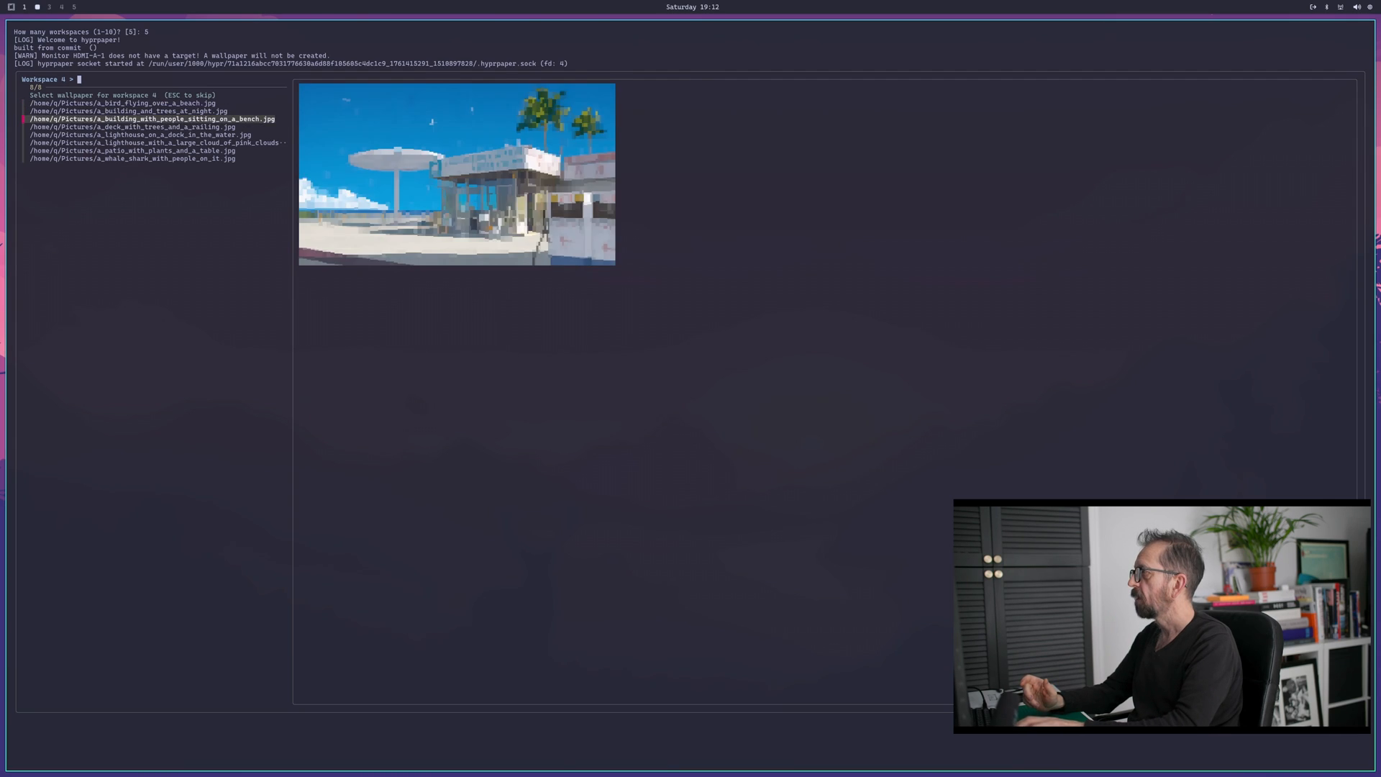
{"action": "key", "text": "Down"}
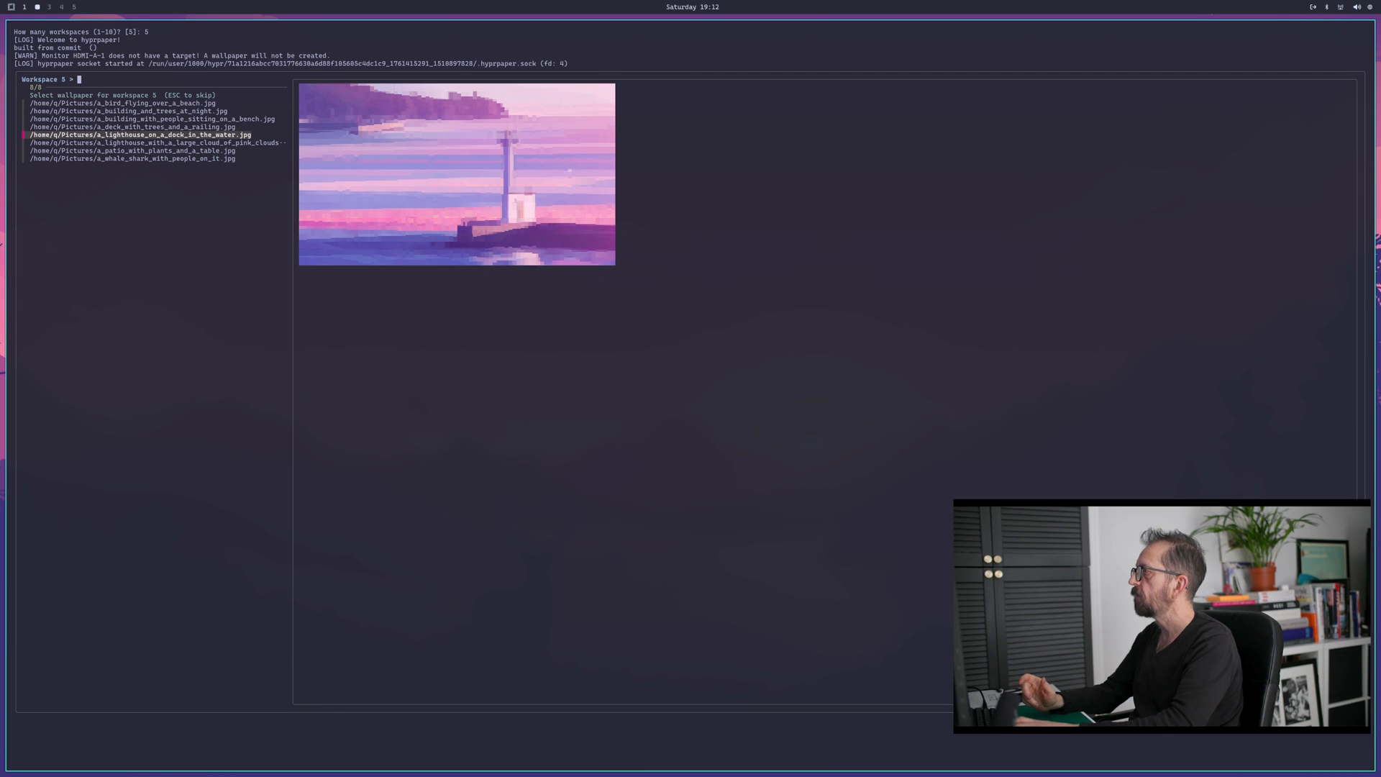
{"action": "key", "text": "Return"}
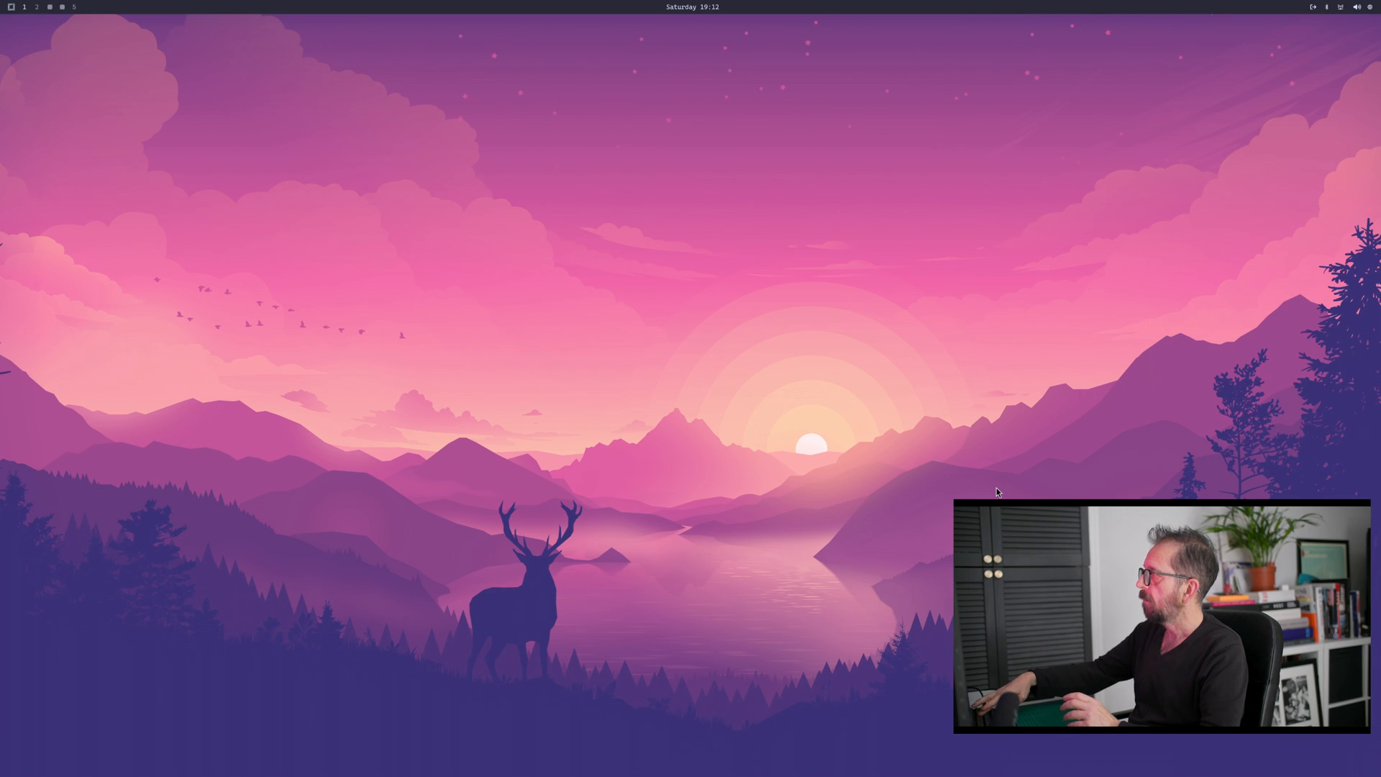
{"action": "left_click", "coordinate": [49, 7]}
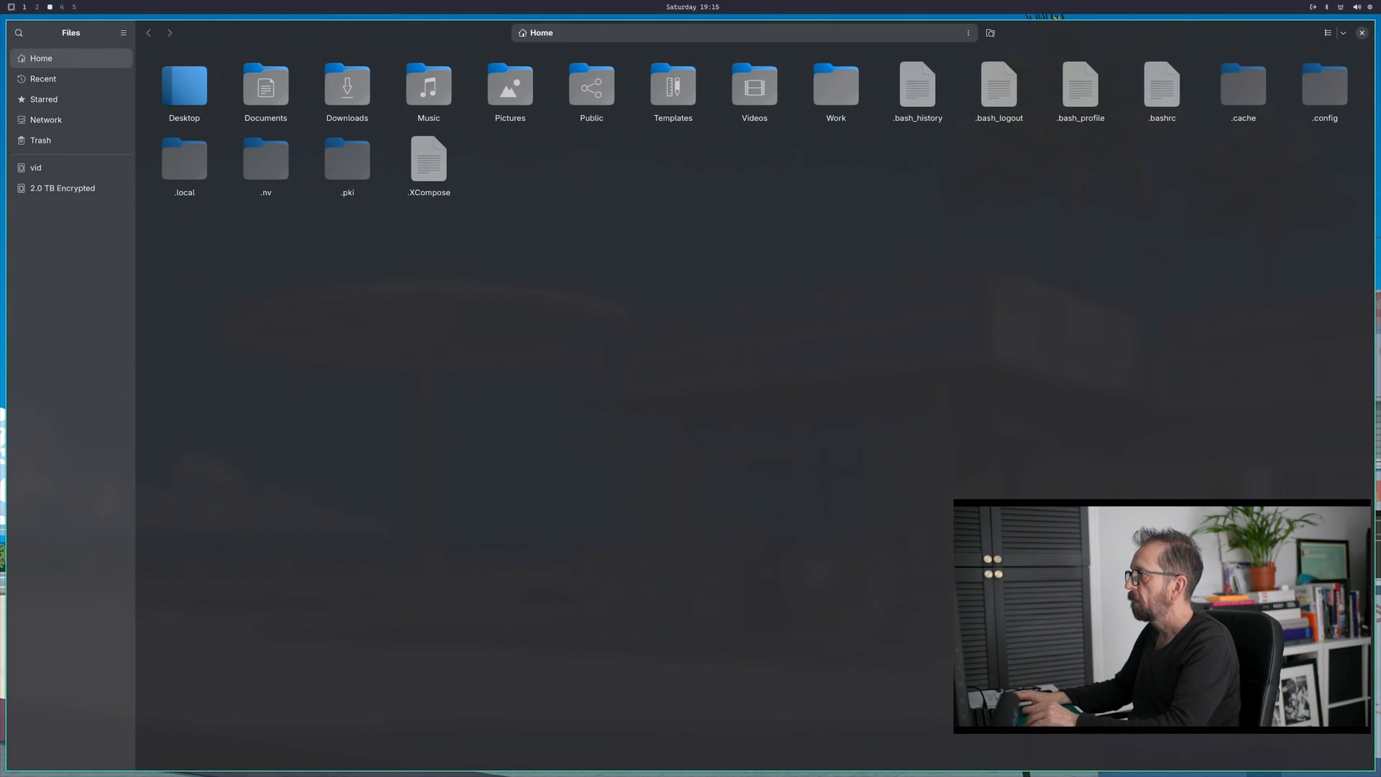
{"action": "mouse_move", "coordinate": [46, 119]}
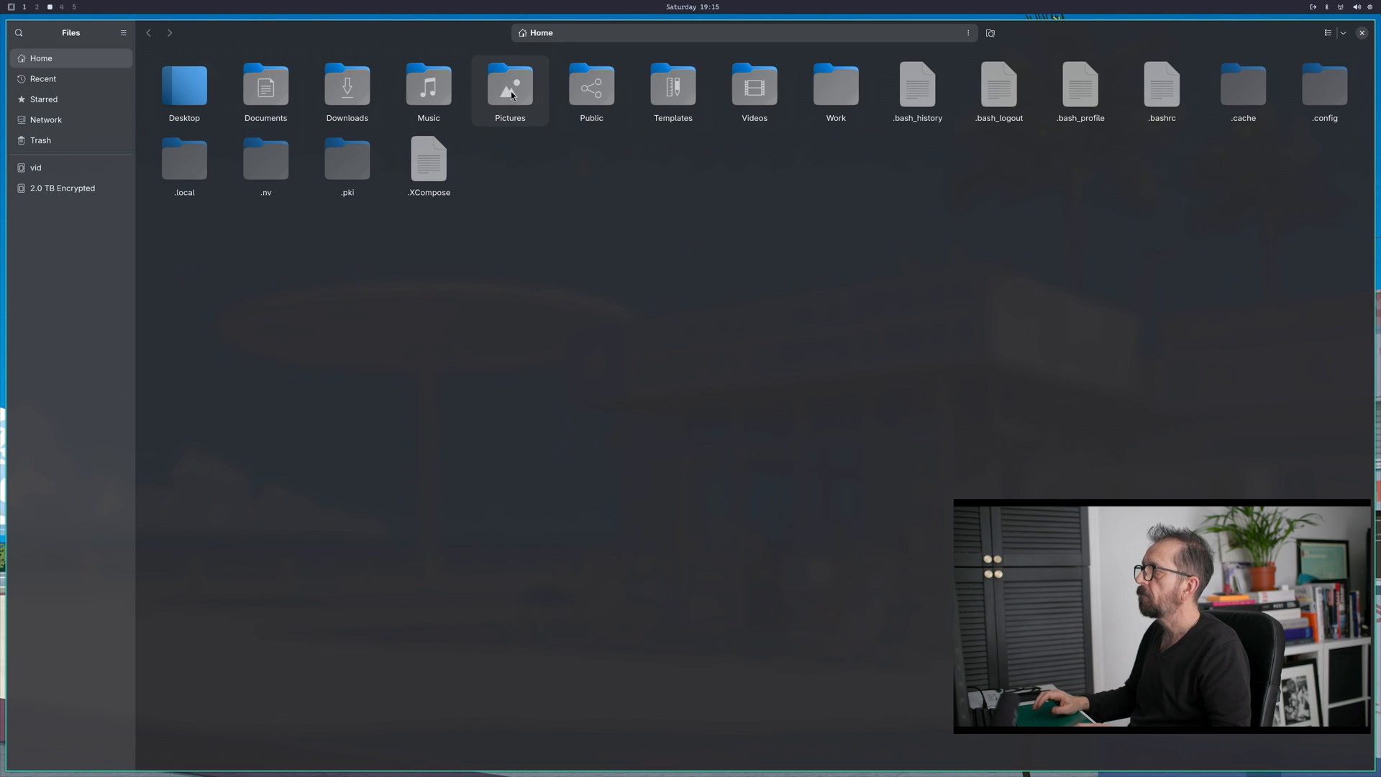
Step: Move the stray HTML page in Pictures to the trash and close Files
{"action": "double_click", "coordinate": [510, 85]}
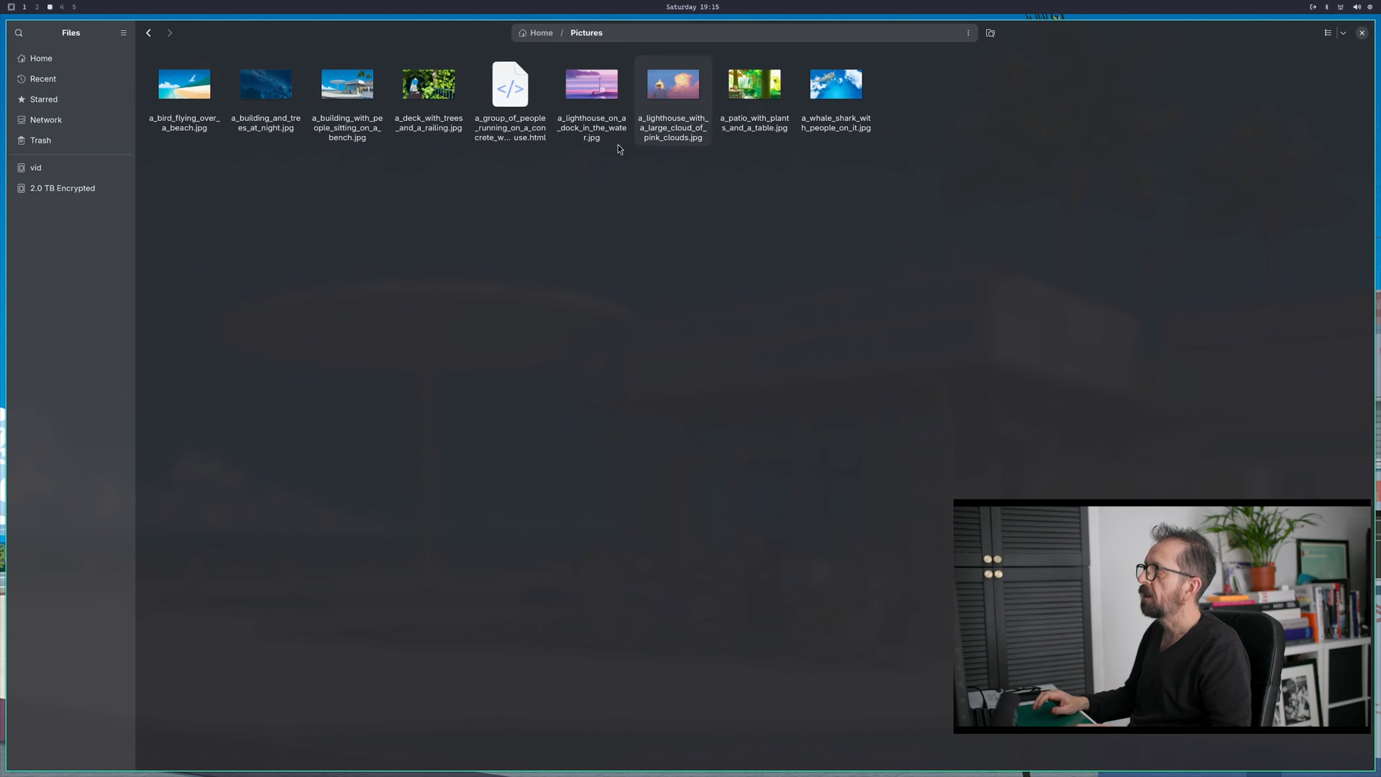
{"action": "right_click", "coordinate": [510, 84]}
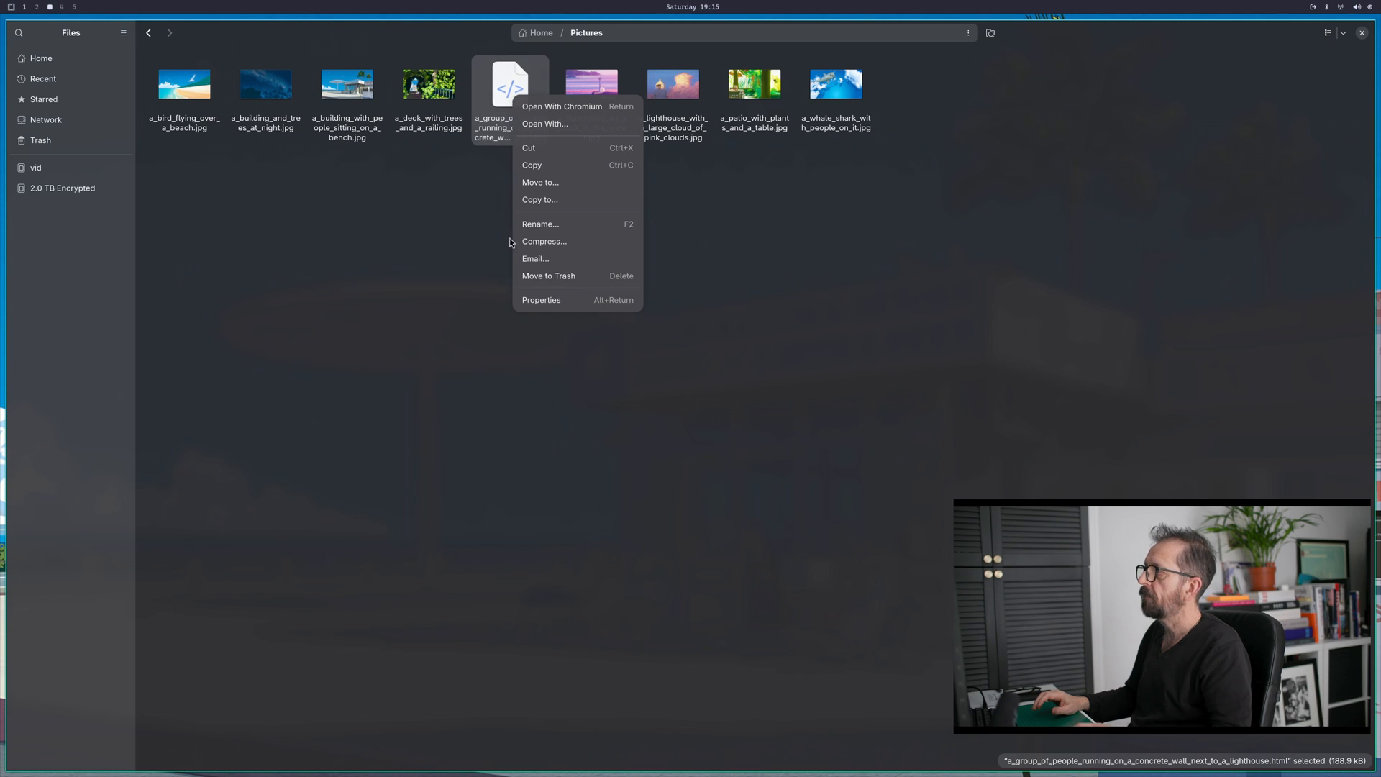
{"action": "left_click", "coordinate": [548, 275]}
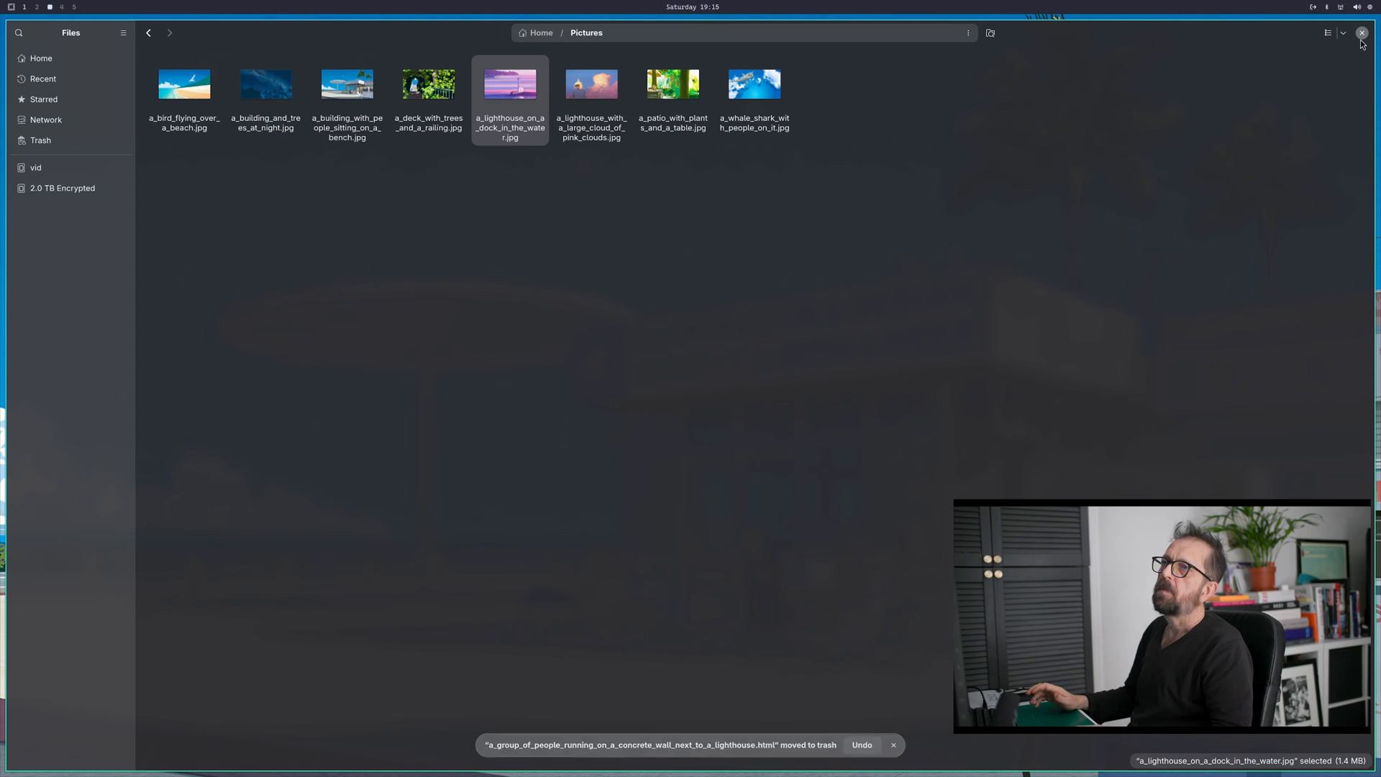
{"action": "left_click", "coordinate": [1361, 32]}
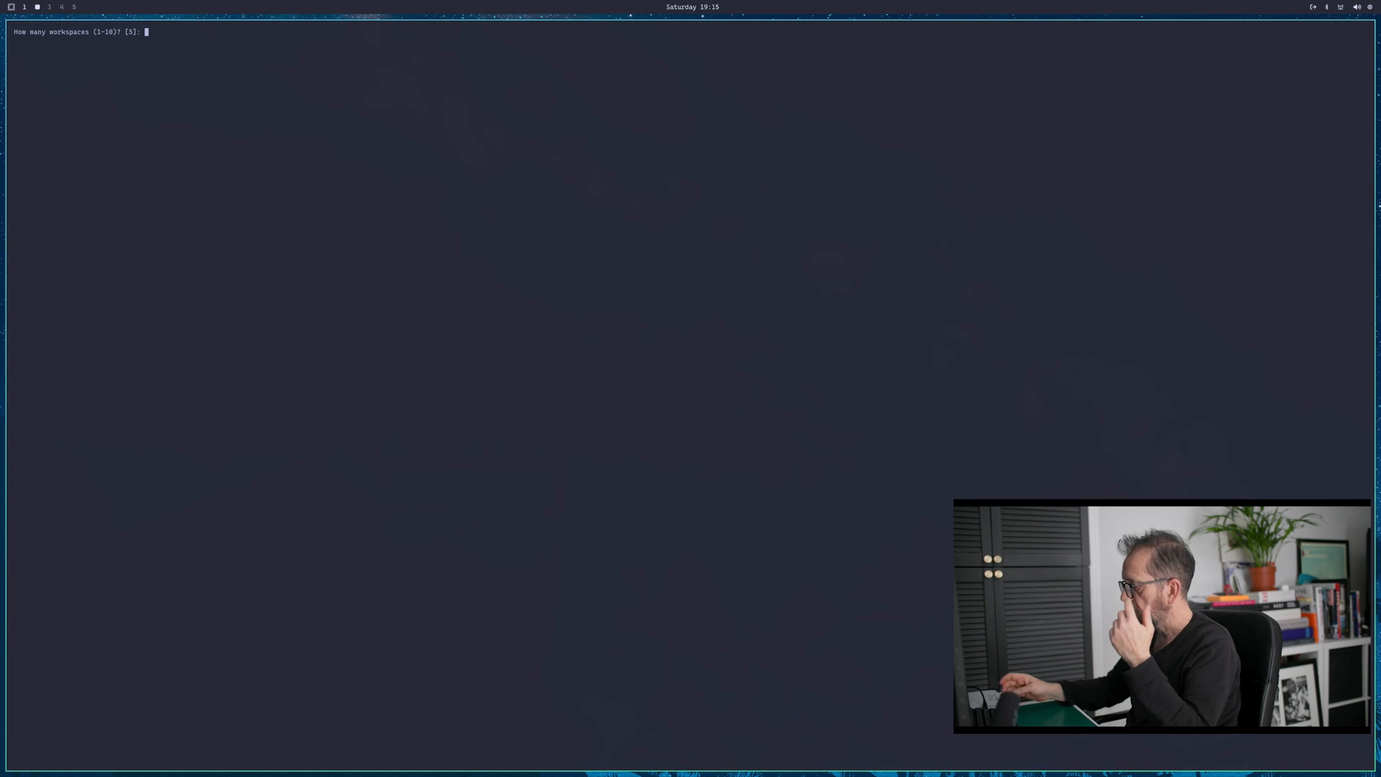
Step: Enter 5 workspaces and pick the beach picture for workspace 1
{"action": "type", "text": "5"}
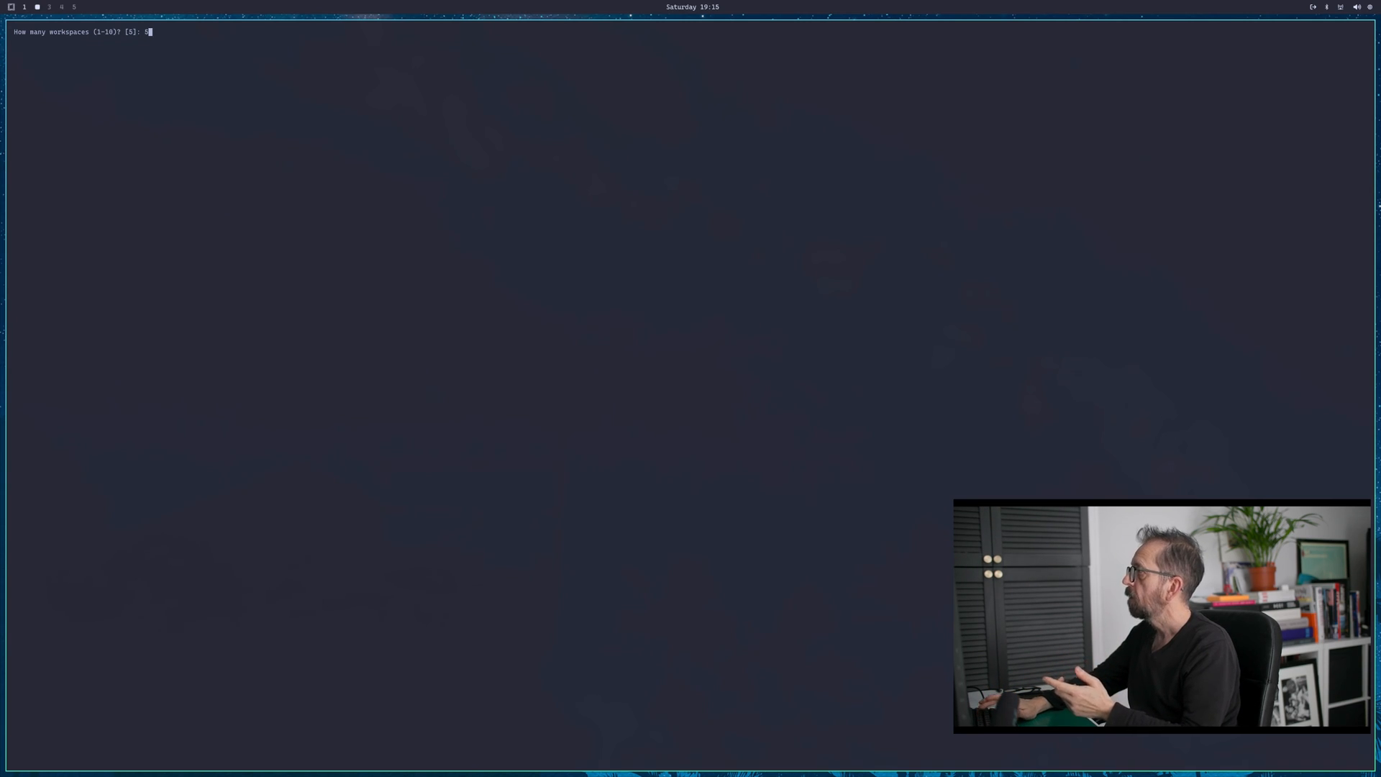
{"action": "key", "text": "Return"}
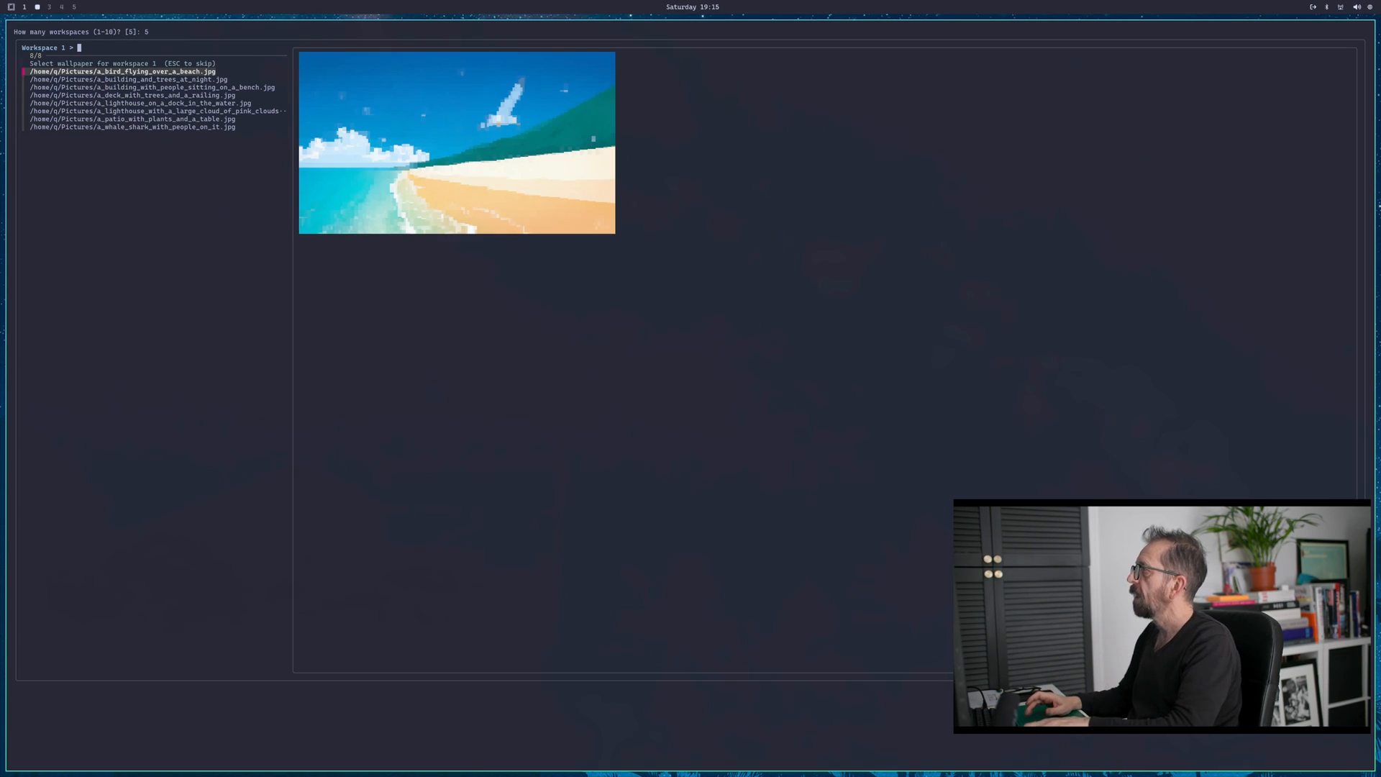
{"action": "key", "text": "Down"}
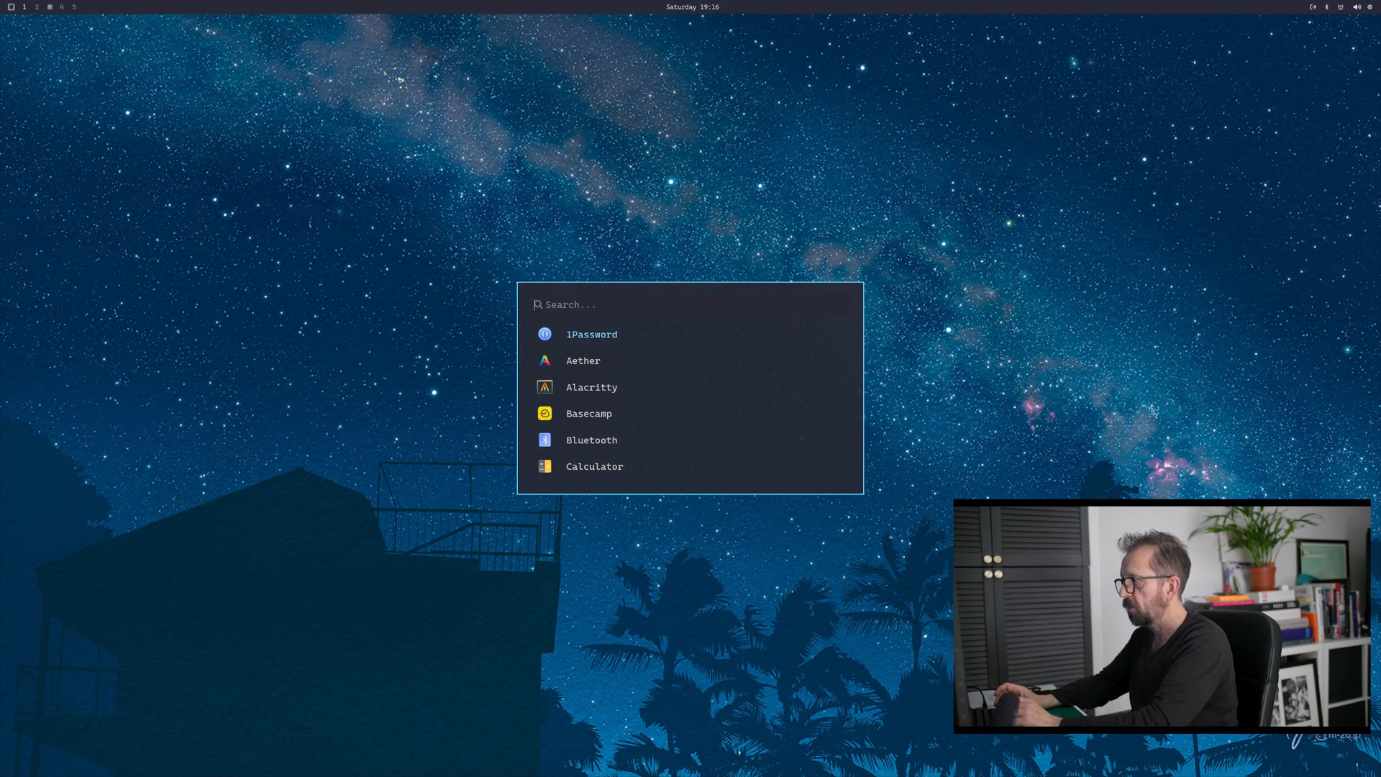
Step: Relaunch the wallpaper tool and pick the pink-cloud lighthouse picture for workspace 2
{"action": "key", "text": "Escape"}
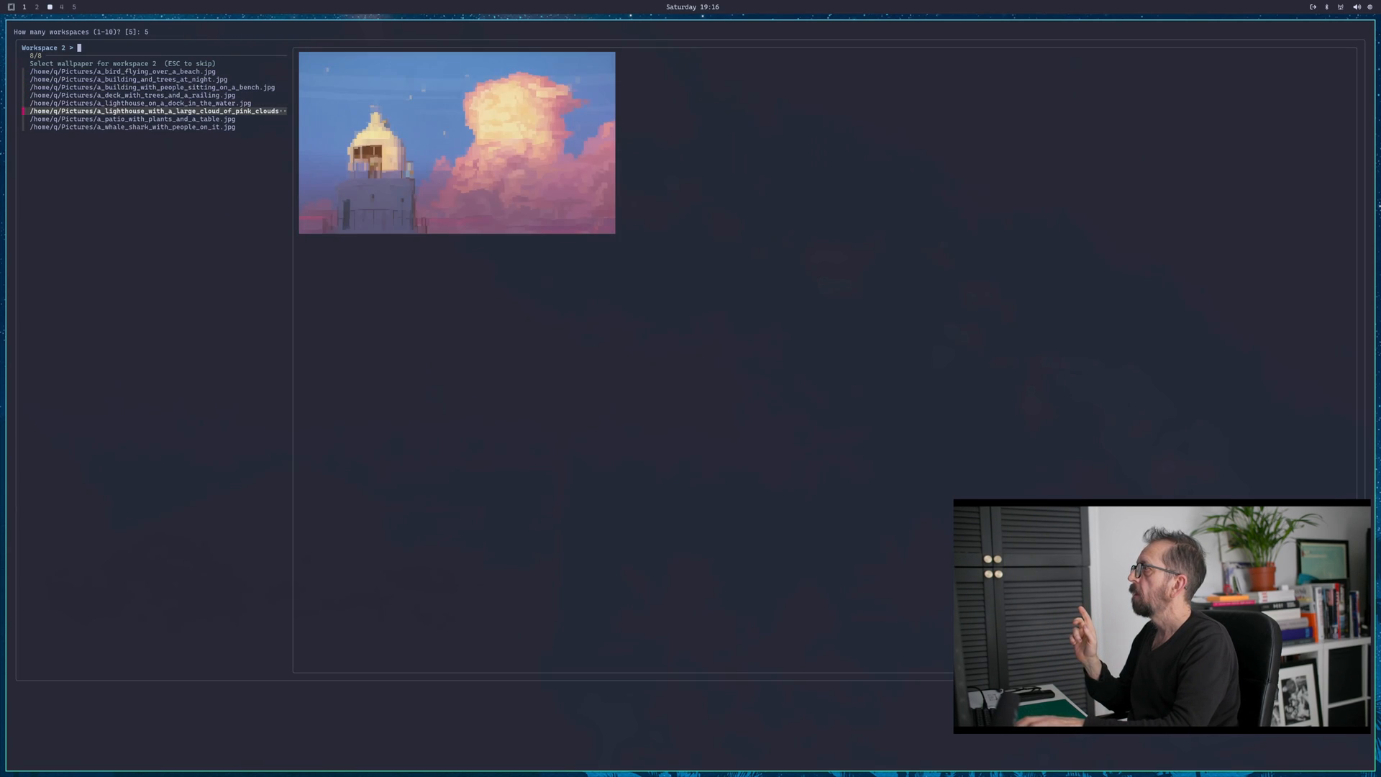
{"action": "key", "text": "Down"}
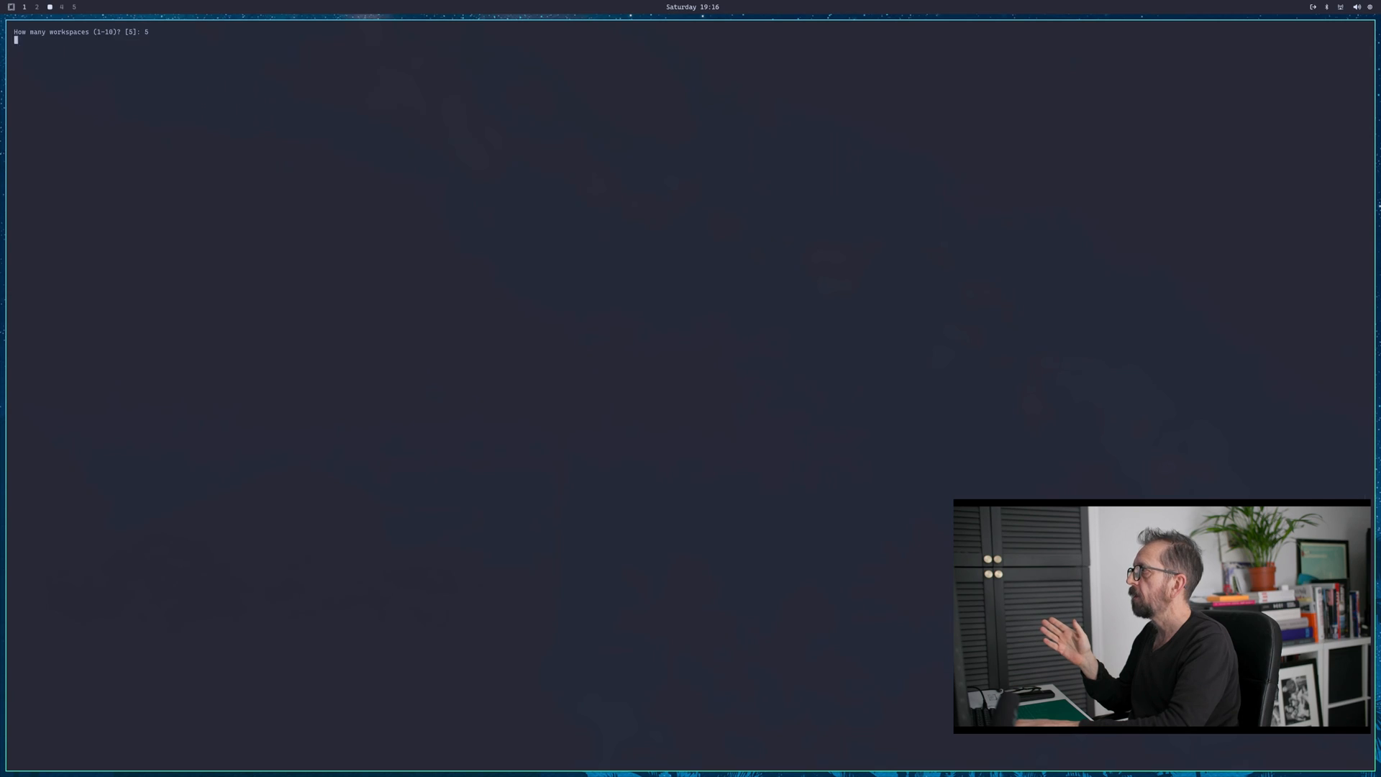
{"action": "key", "text": "Return"}
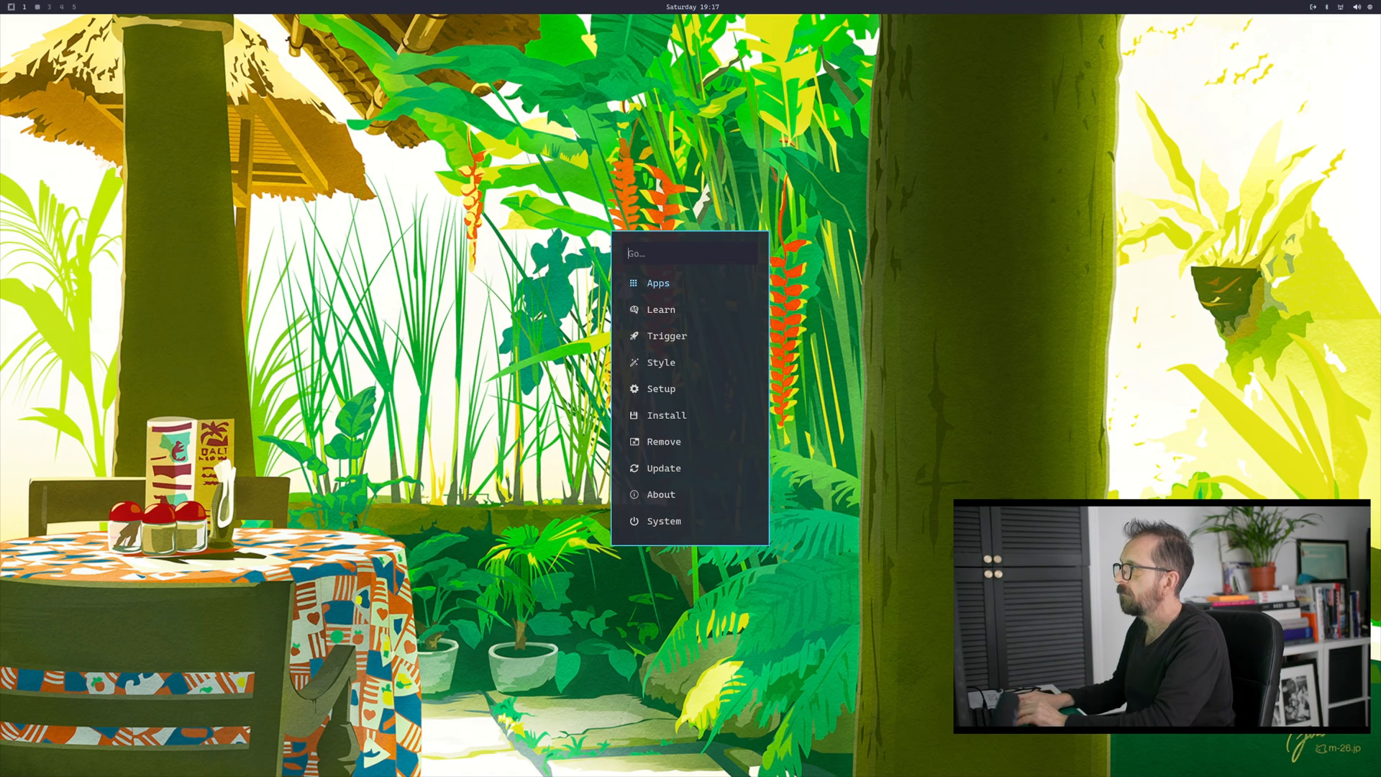
Step: Launch Pinta from the Omarchy Apps list
{"action": "left_click", "coordinate": [657, 283]}
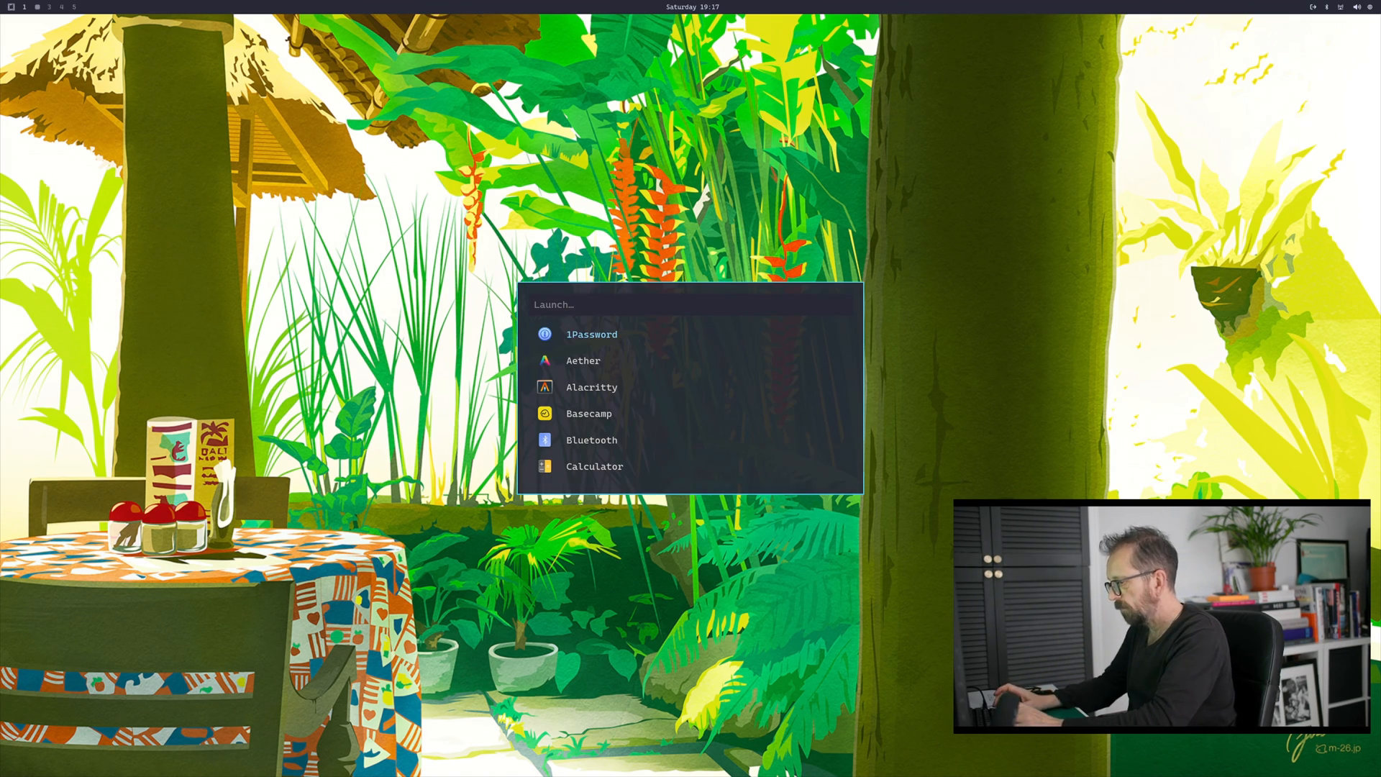
{"action": "key", "text": "Escape"}
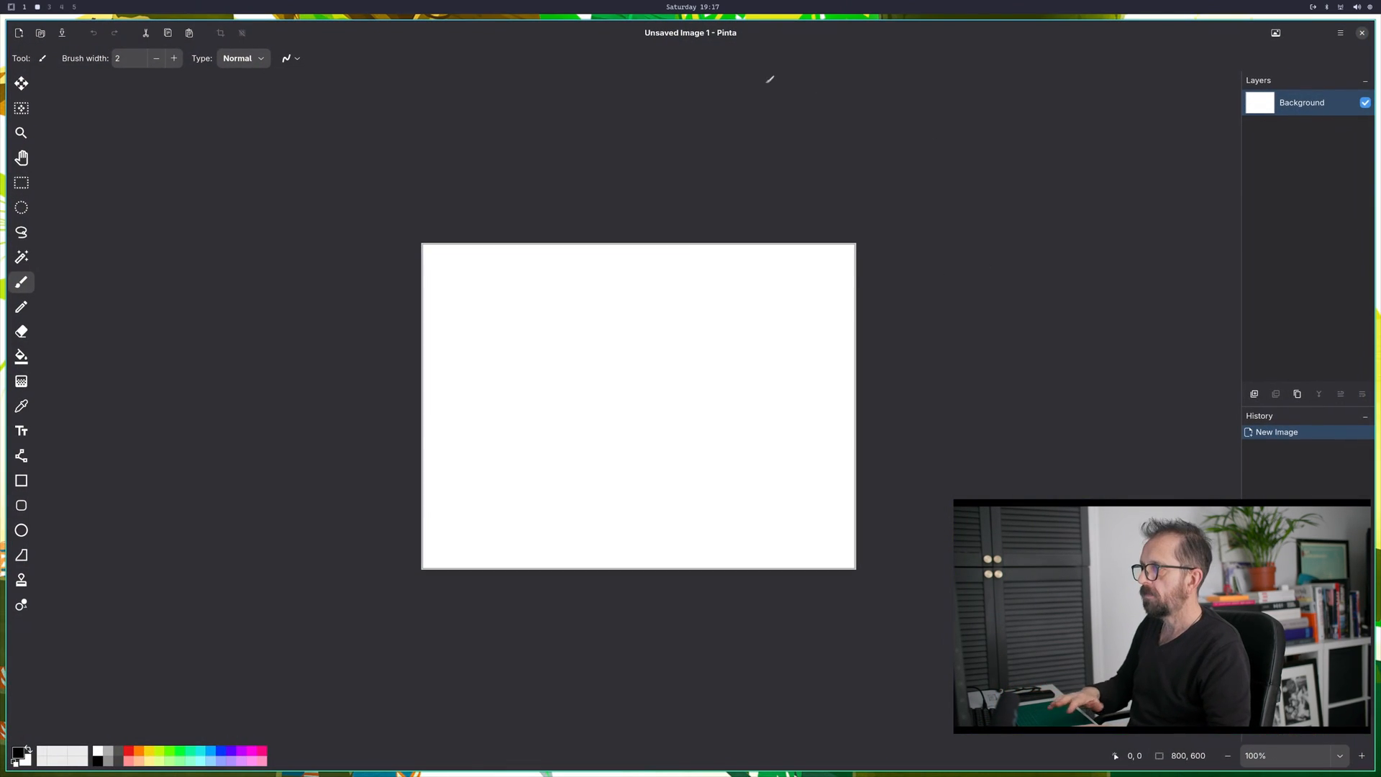
{"action": "mouse_move", "coordinate": [711, 338]}
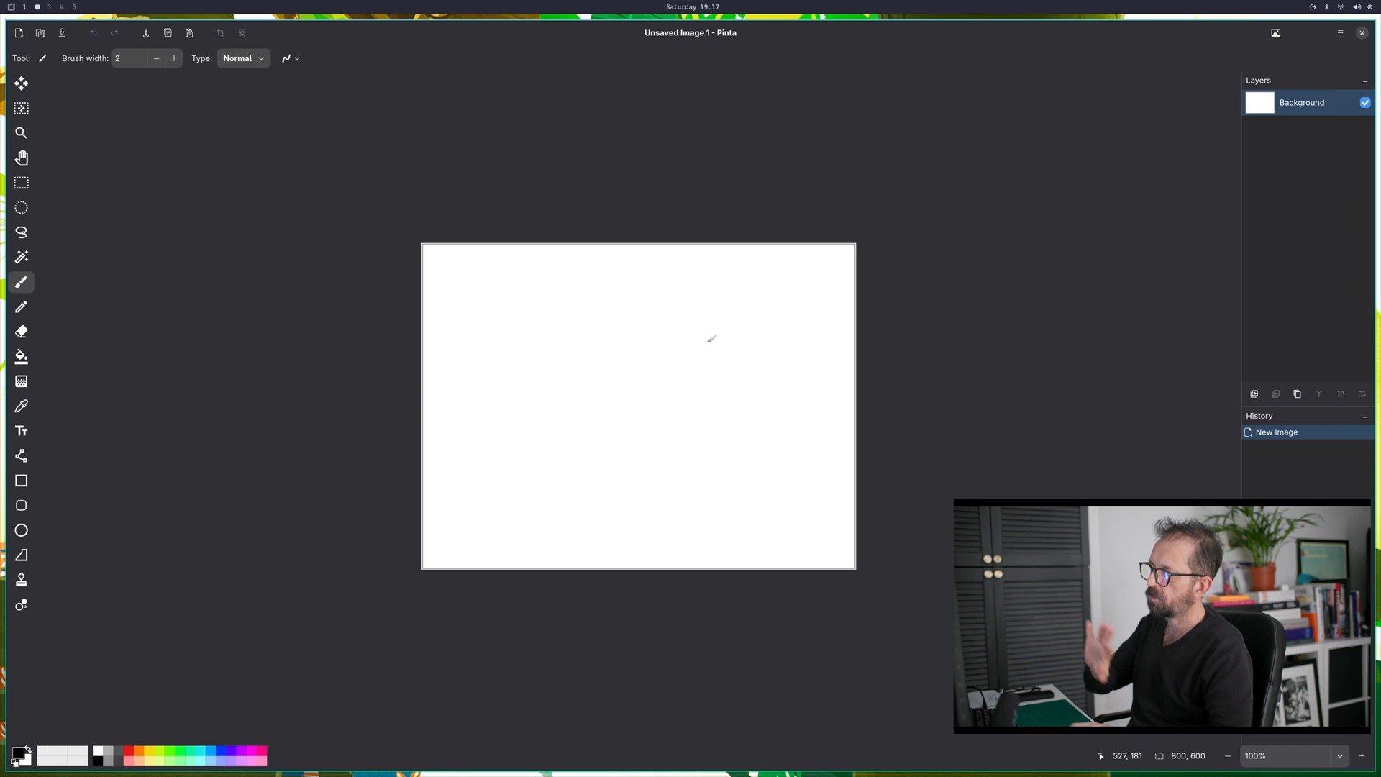
{"action": "mouse_move", "coordinate": [648, 339]}
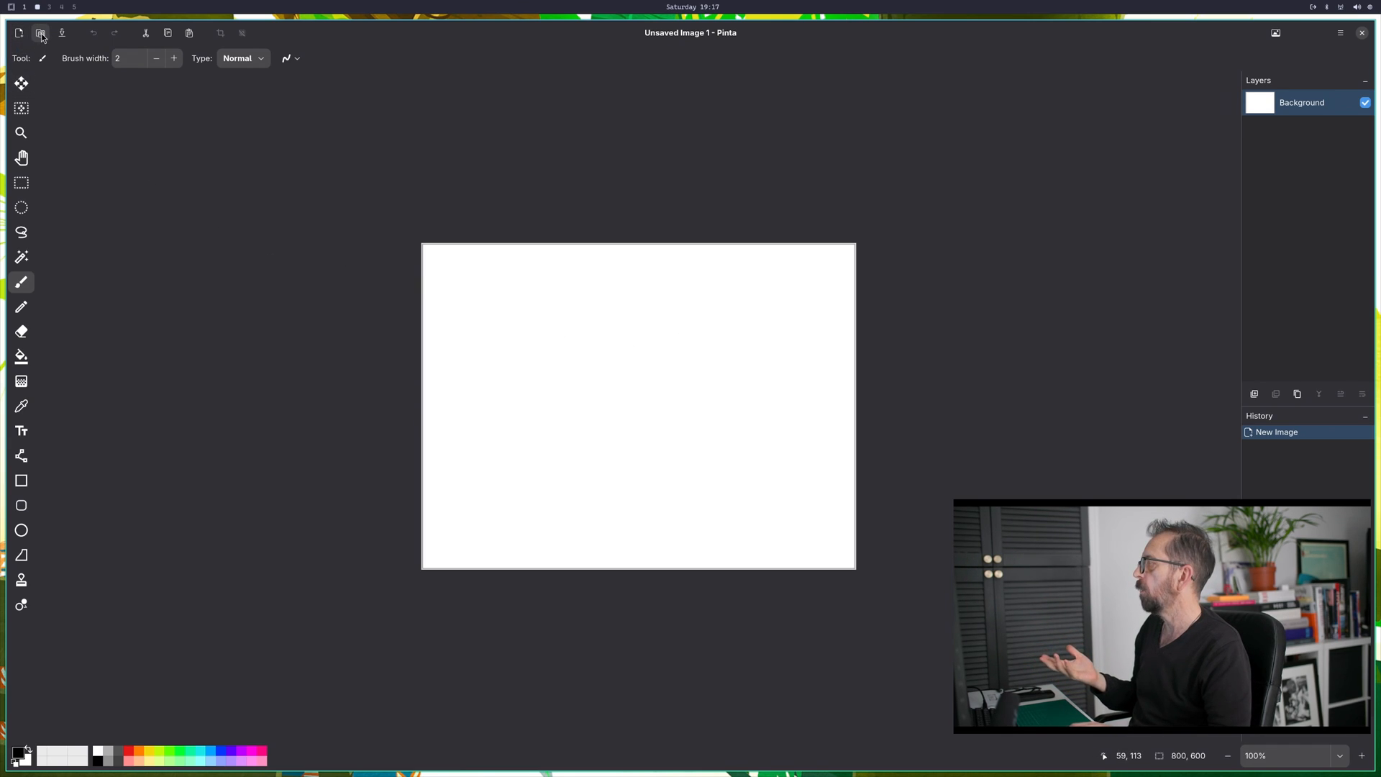
Step: Save the blank 800×600 image as blank.jpg in Pictures, accepting default JPEG quality
{"action": "left_click", "coordinate": [40, 32]}
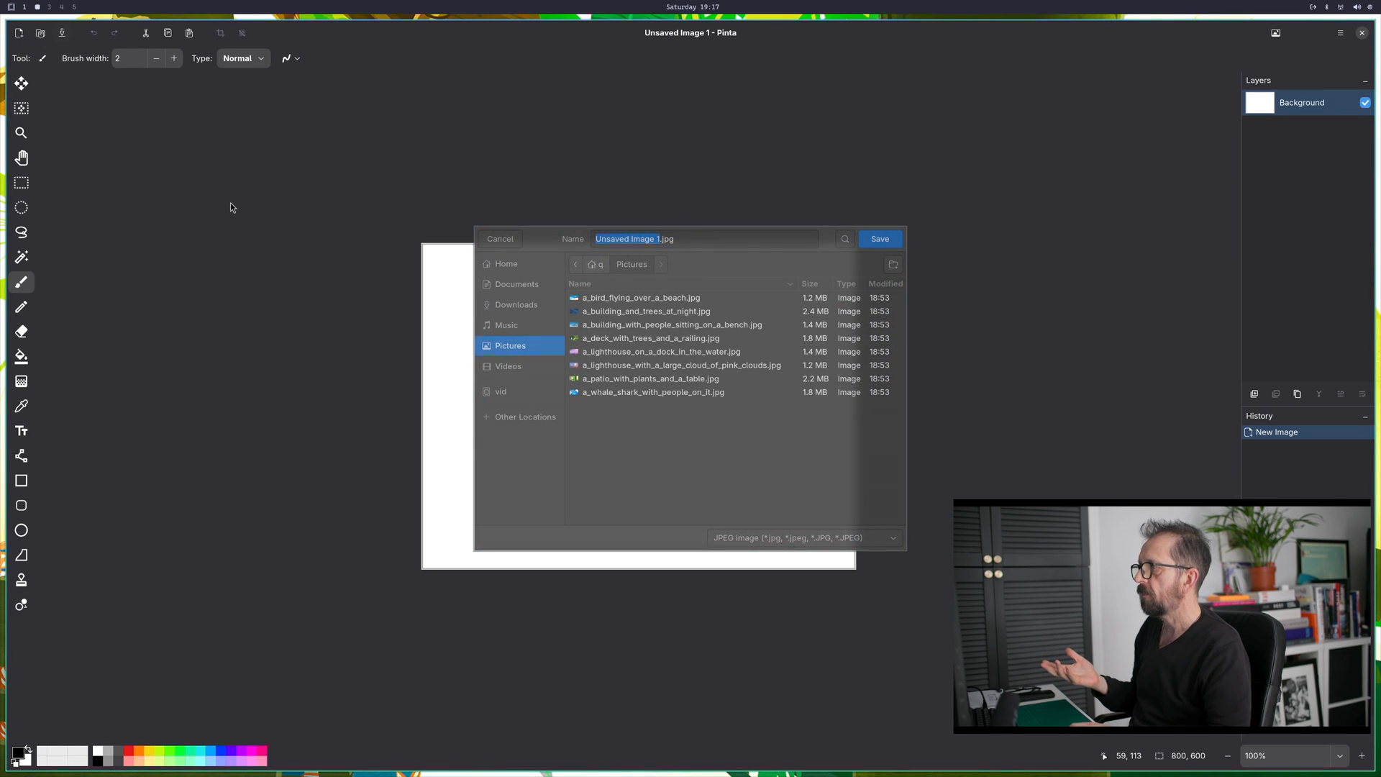
{"action": "mouse_move", "coordinate": [522, 406]}
{"action": "type", "text": "blank"}
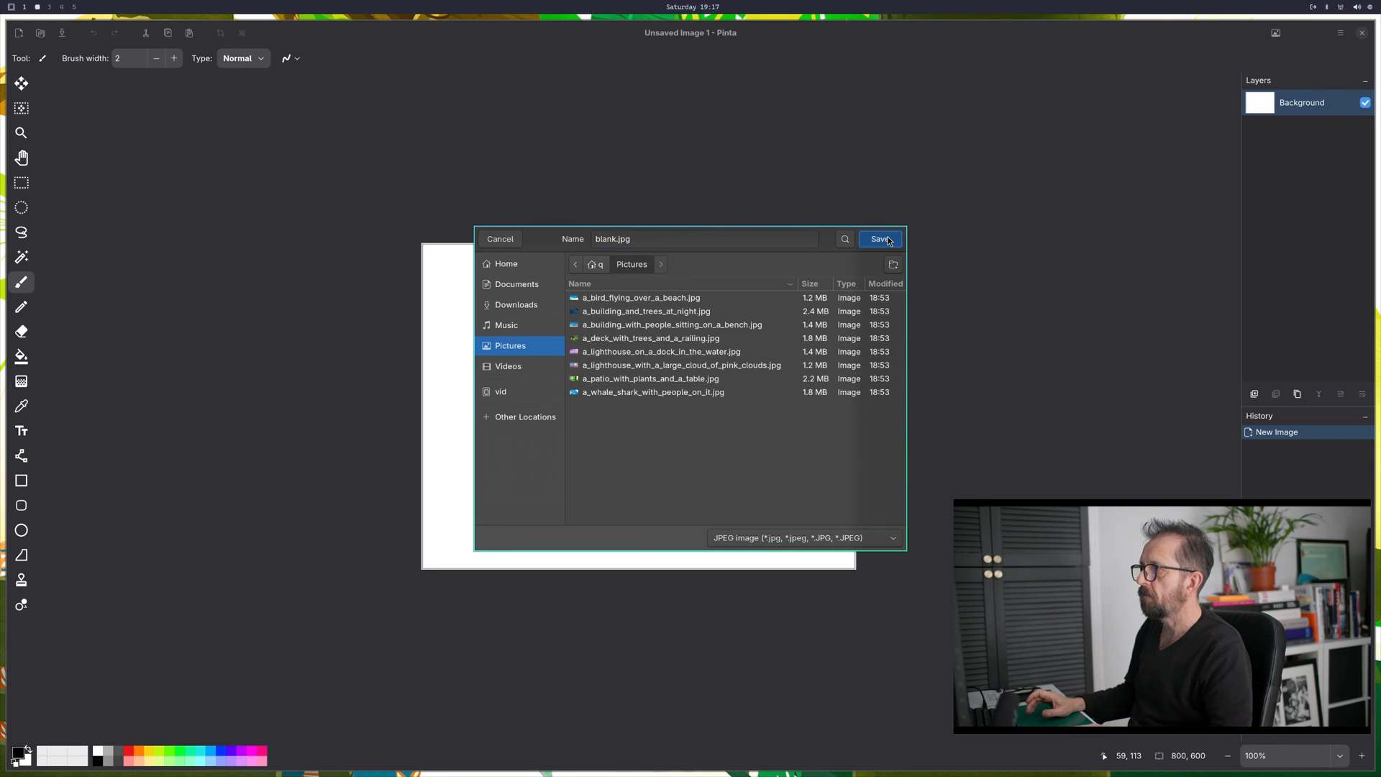
{"action": "left_click", "coordinate": [880, 239]}
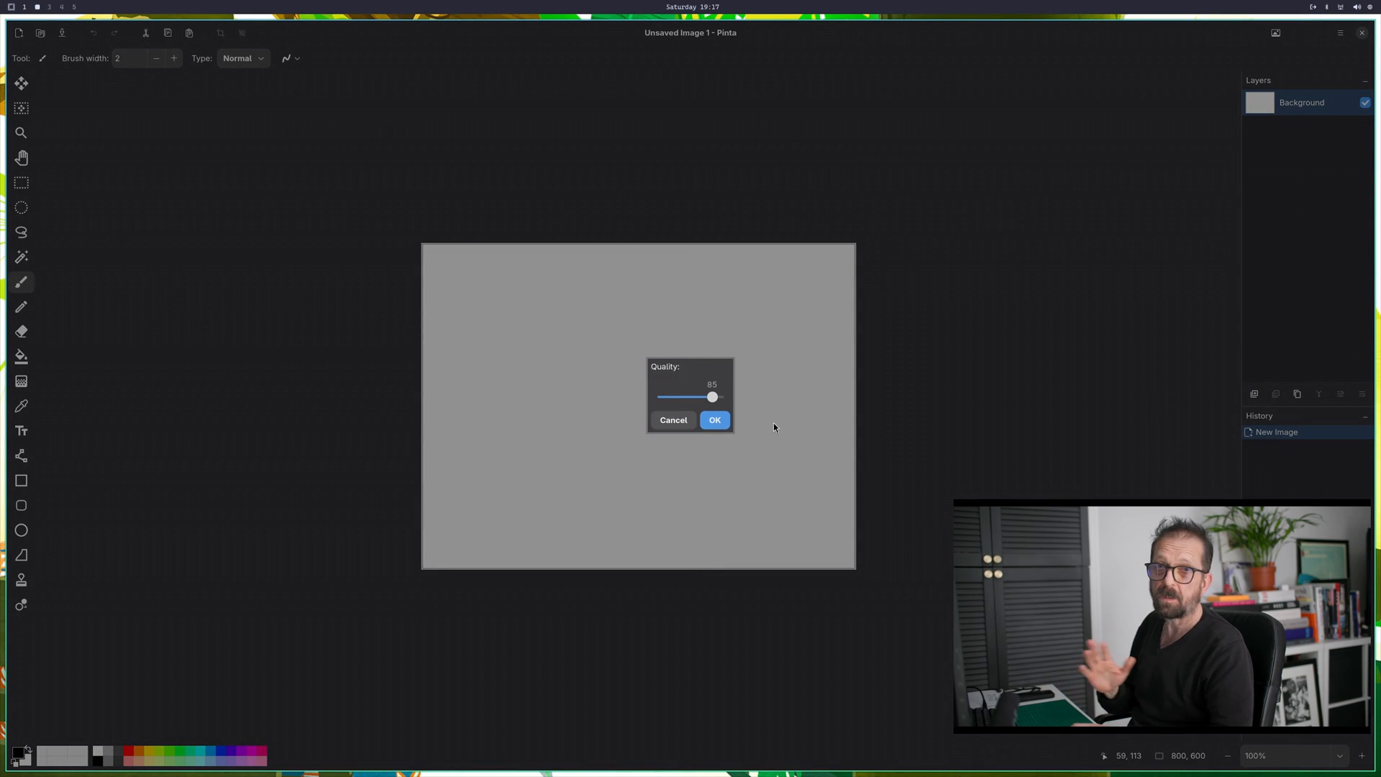
{"action": "left_click", "coordinate": [714, 420]}
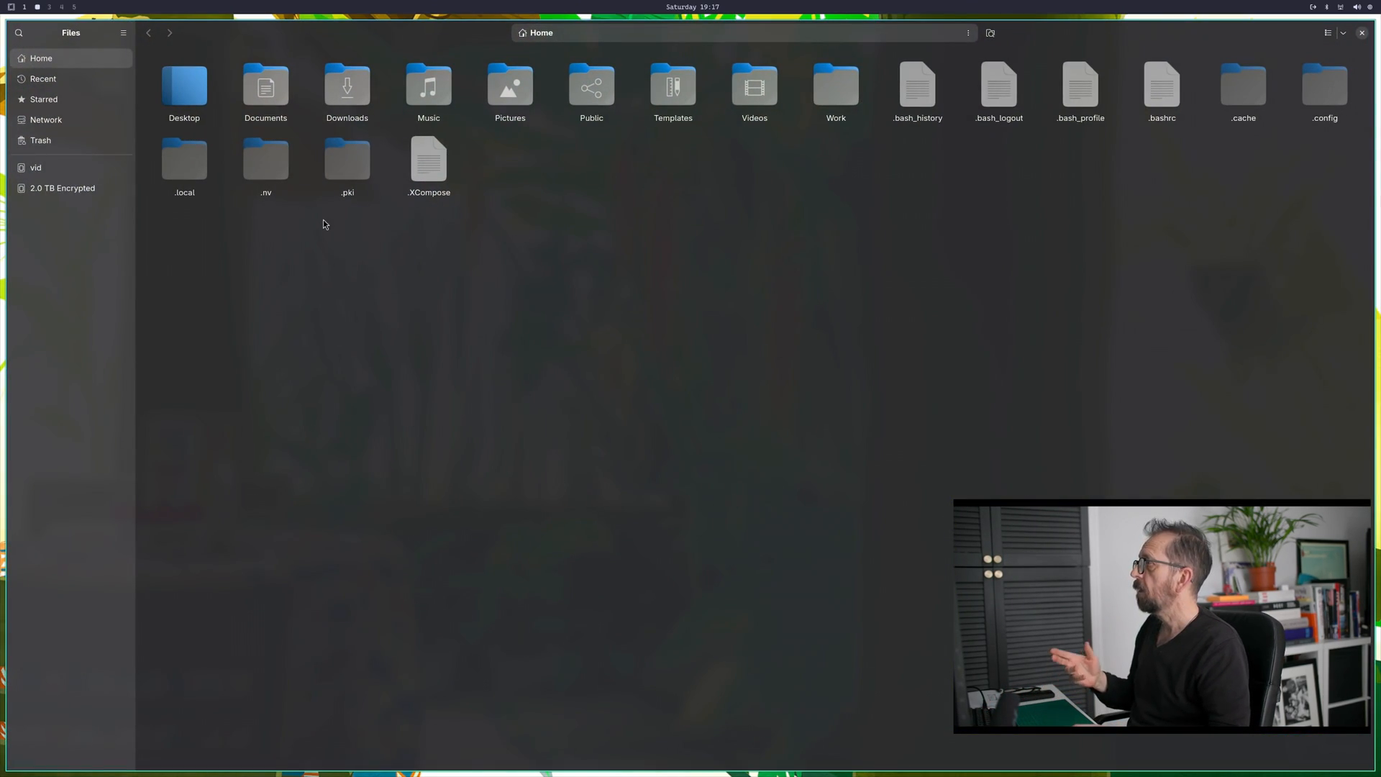
Step: Copy blank.jpg from the Pictures folder
{"action": "double_click", "coordinate": [509, 87]}
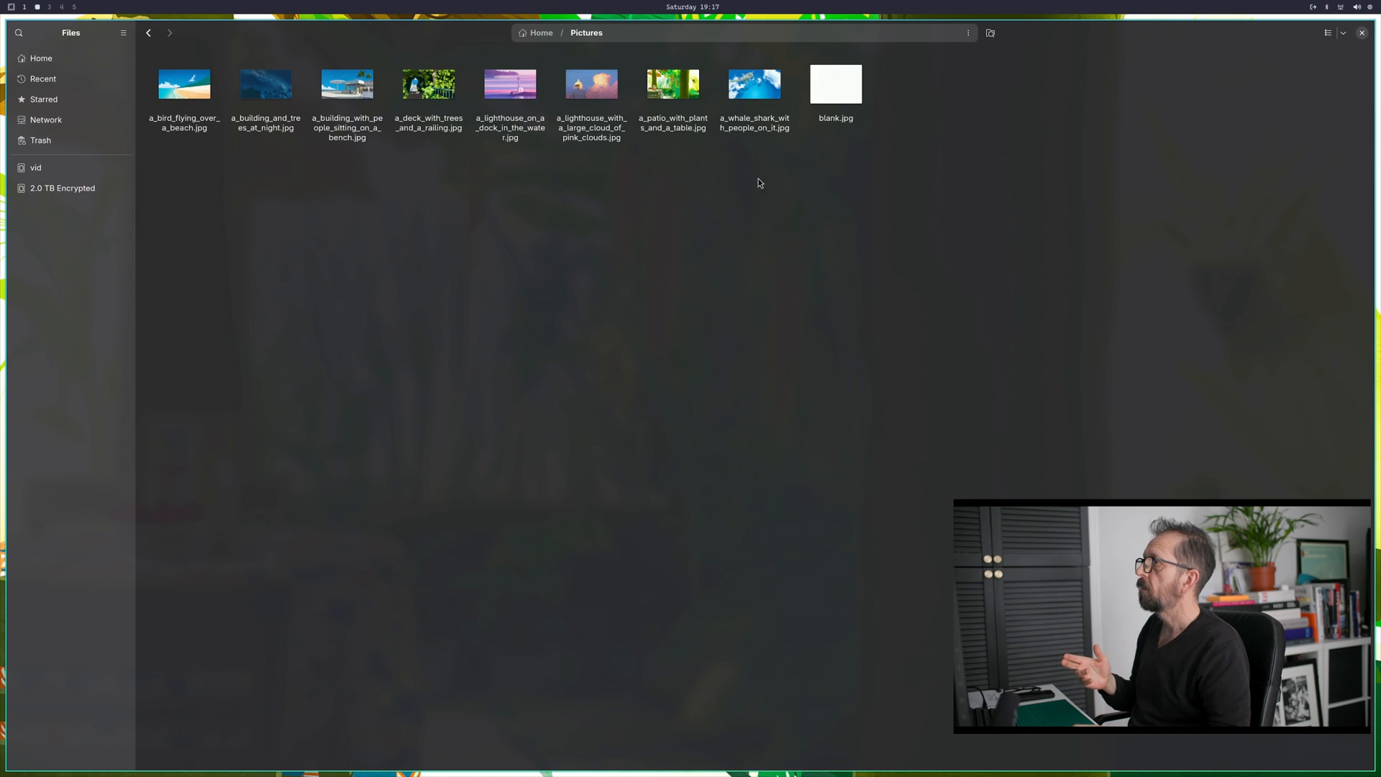
{"action": "right_click", "coordinate": [836, 84]}
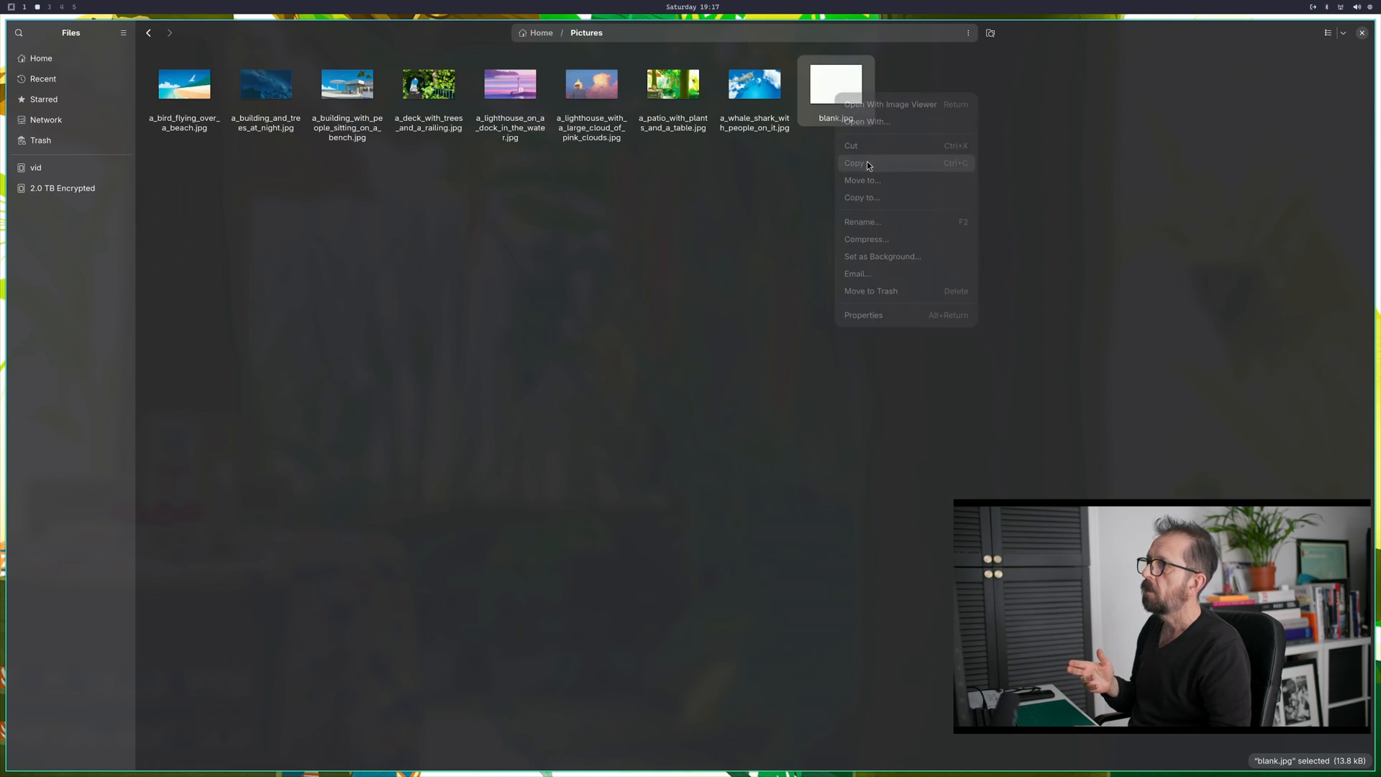
{"action": "left_click", "coordinate": [1343, 32]}
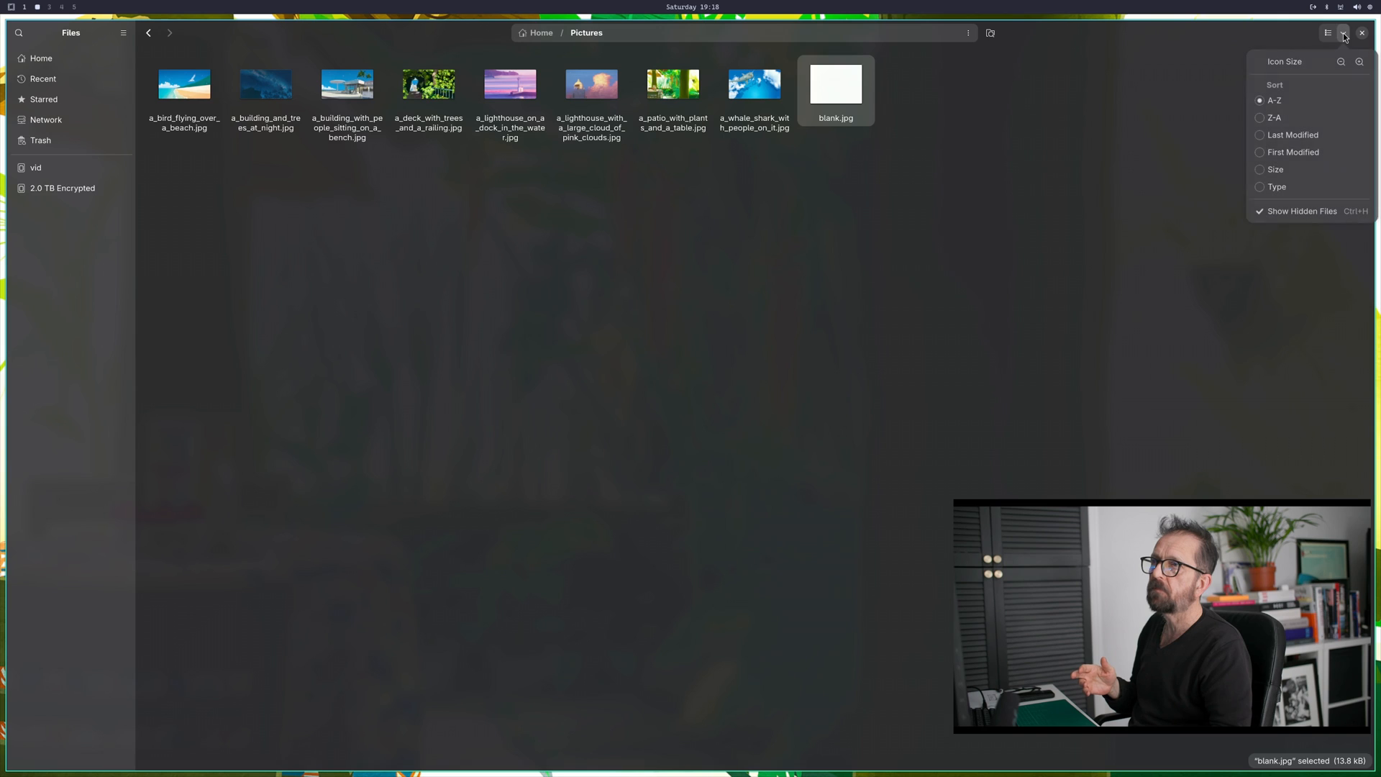
Step: Go home and, in list view, browse to .config/omarchy/themes/tokyo-night
{"action": "left_click", "coordinate": [1343, 33]}
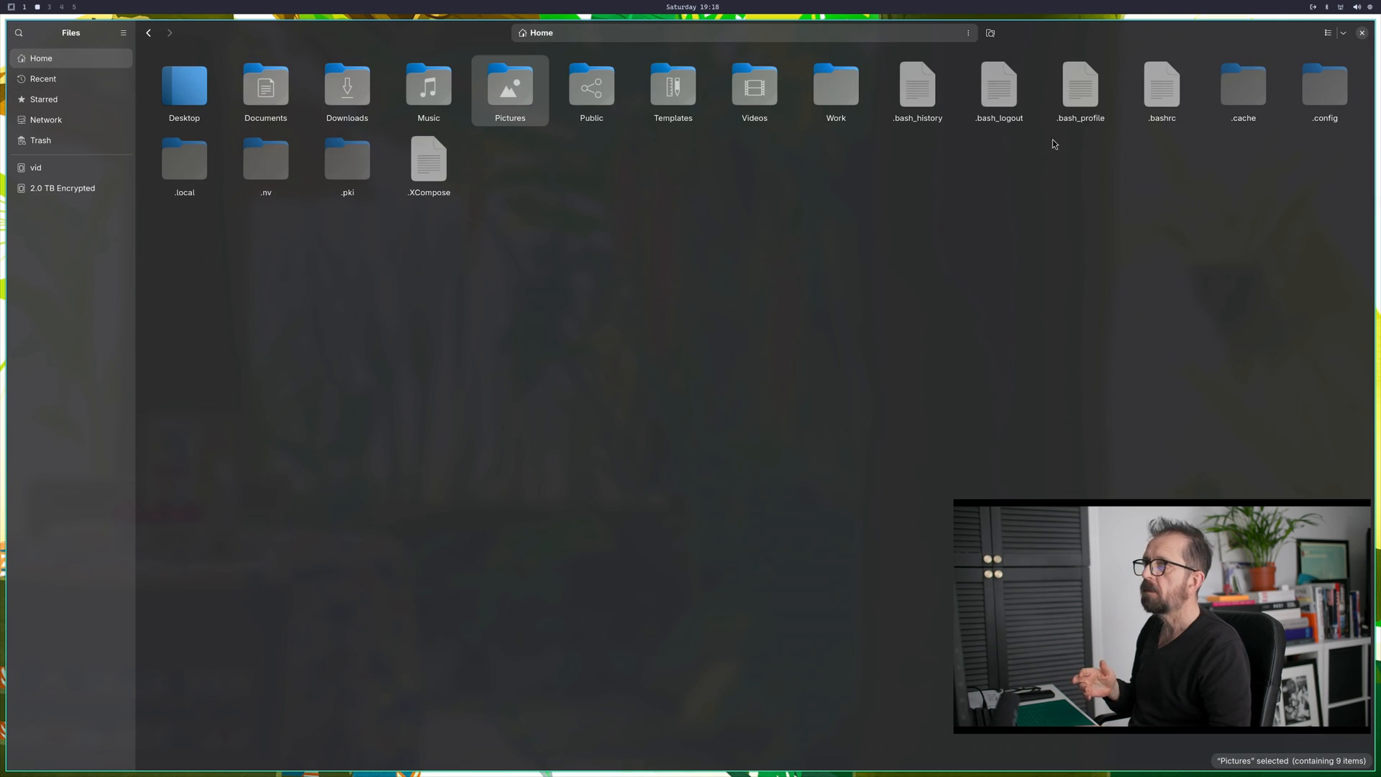
{"action": "left_click", "coordinate": [1329, 33]}
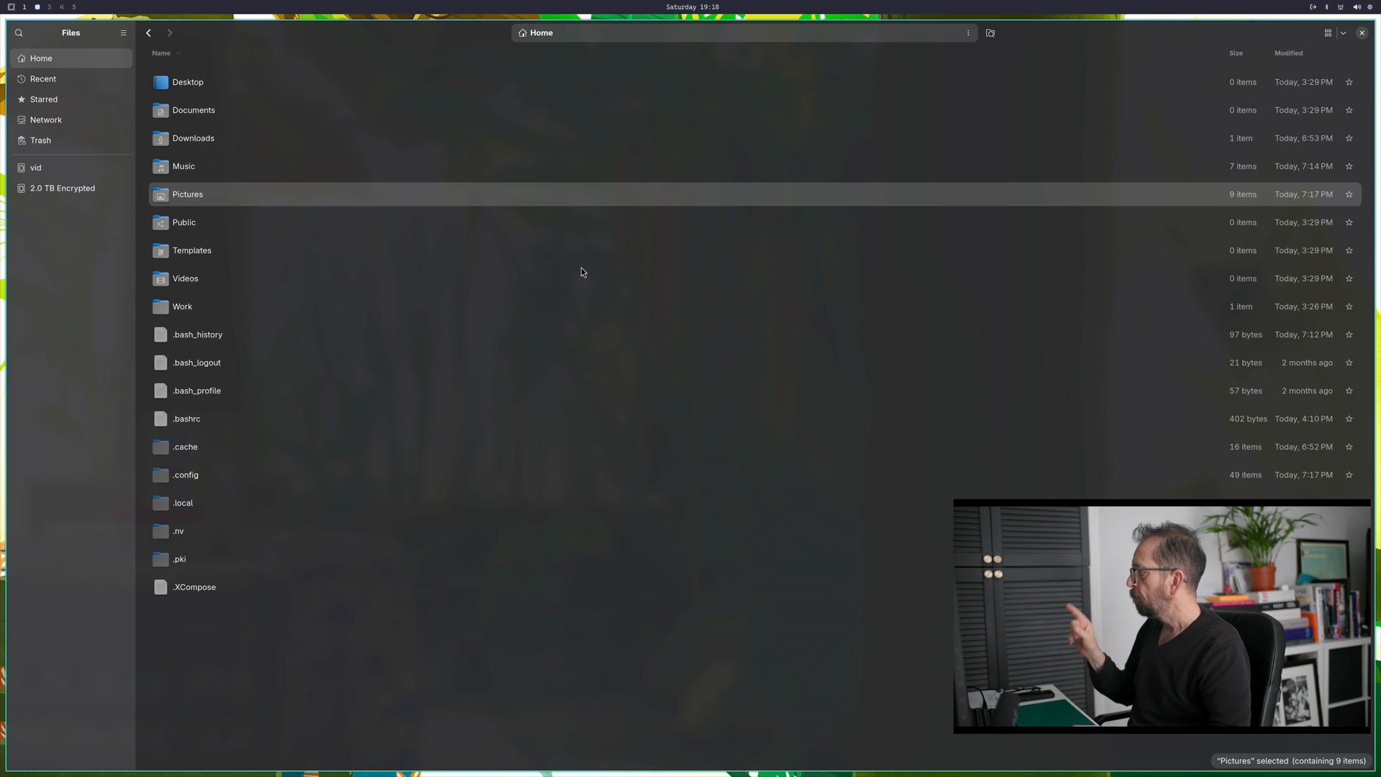
{"action": "double_click", "coordinate": [185, 474]}
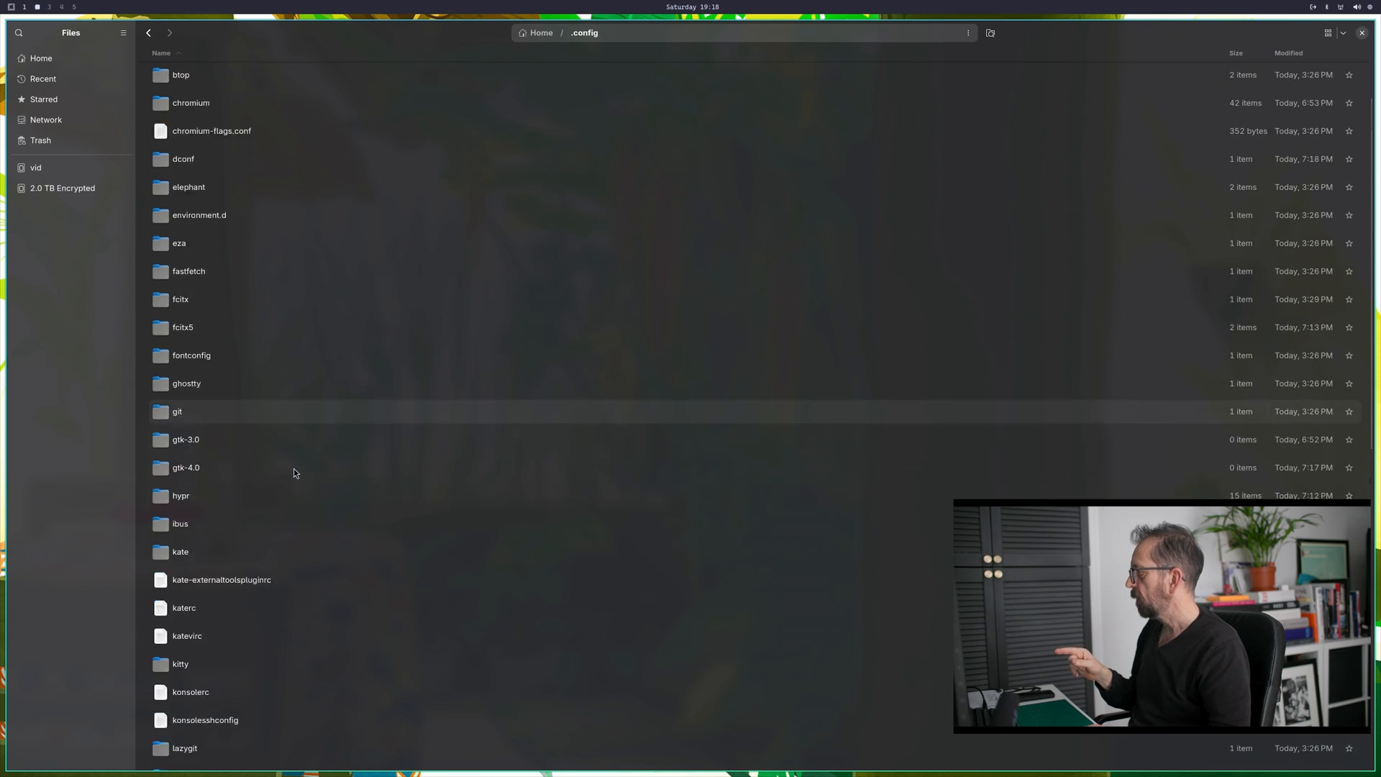
{"action": "scroll", "scroll_direction": "down", "scroll_amount": 3}
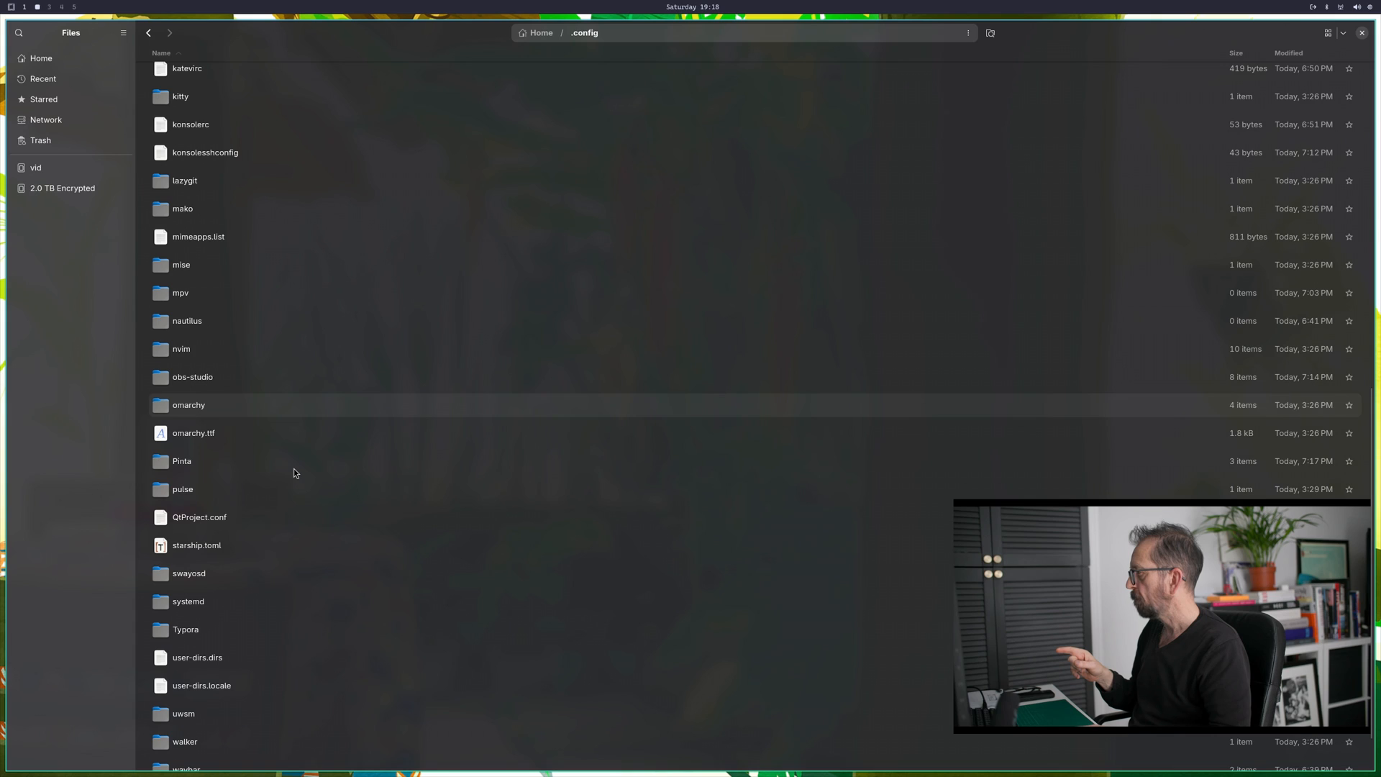
{"action": "double_click", "coordinate": [187, 404]}
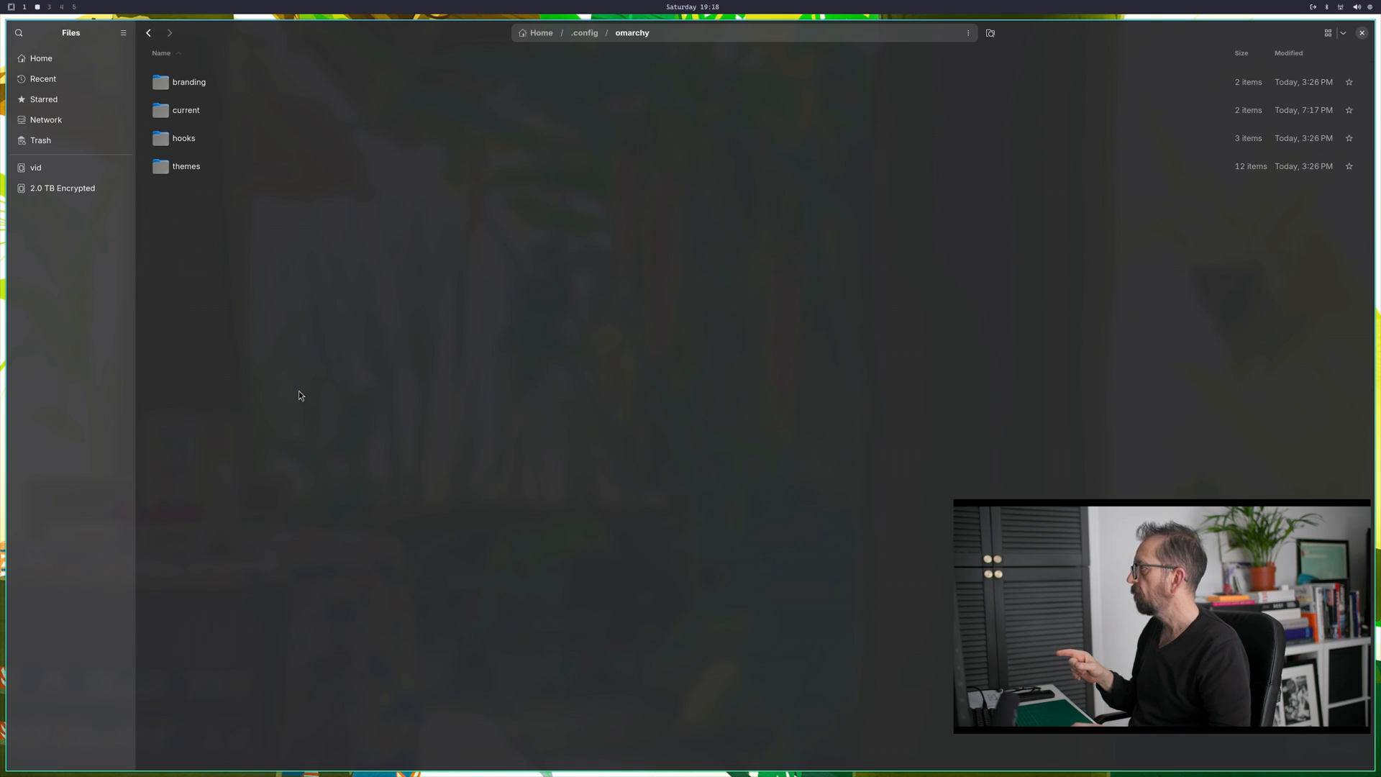
{"action": "double_click", "coordinate": [186, 166]}
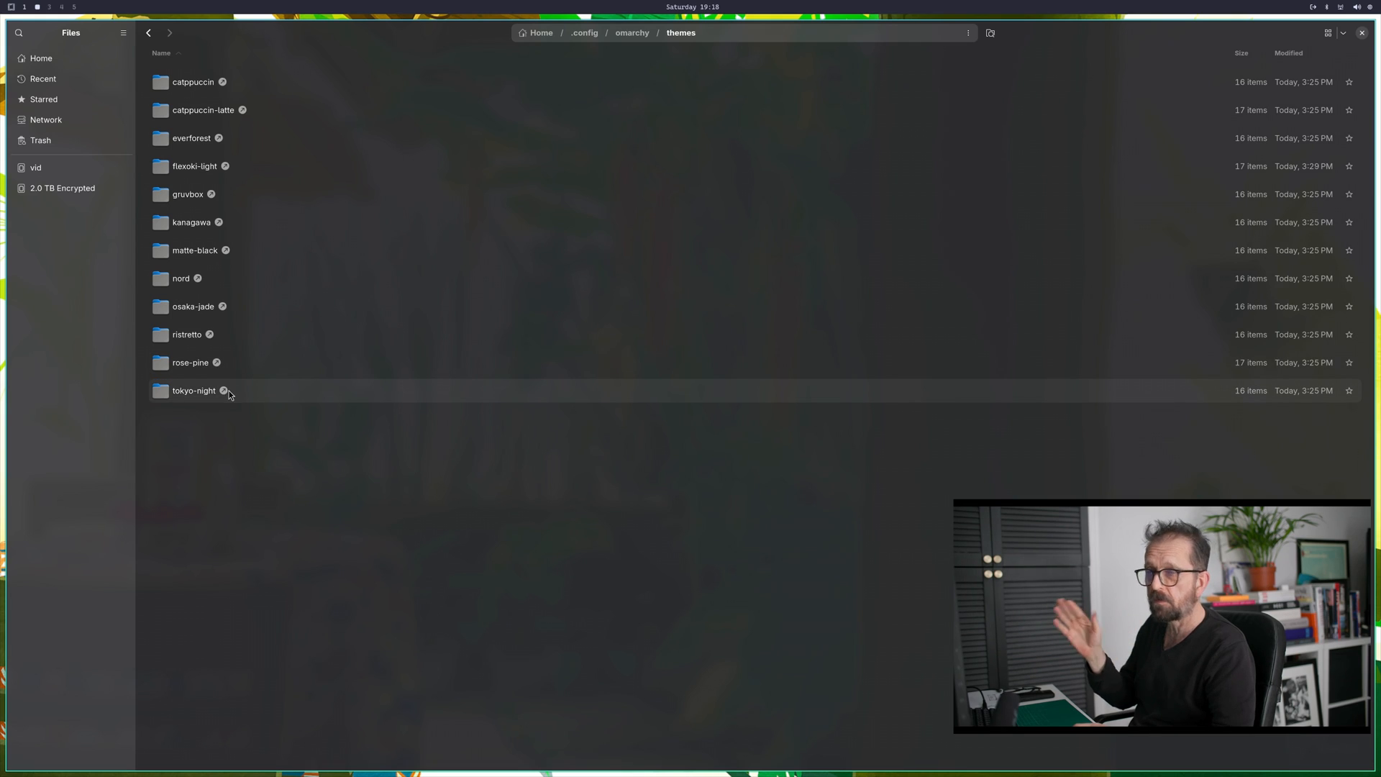
{"action": "double_click", "coordinate": [193, 390]}
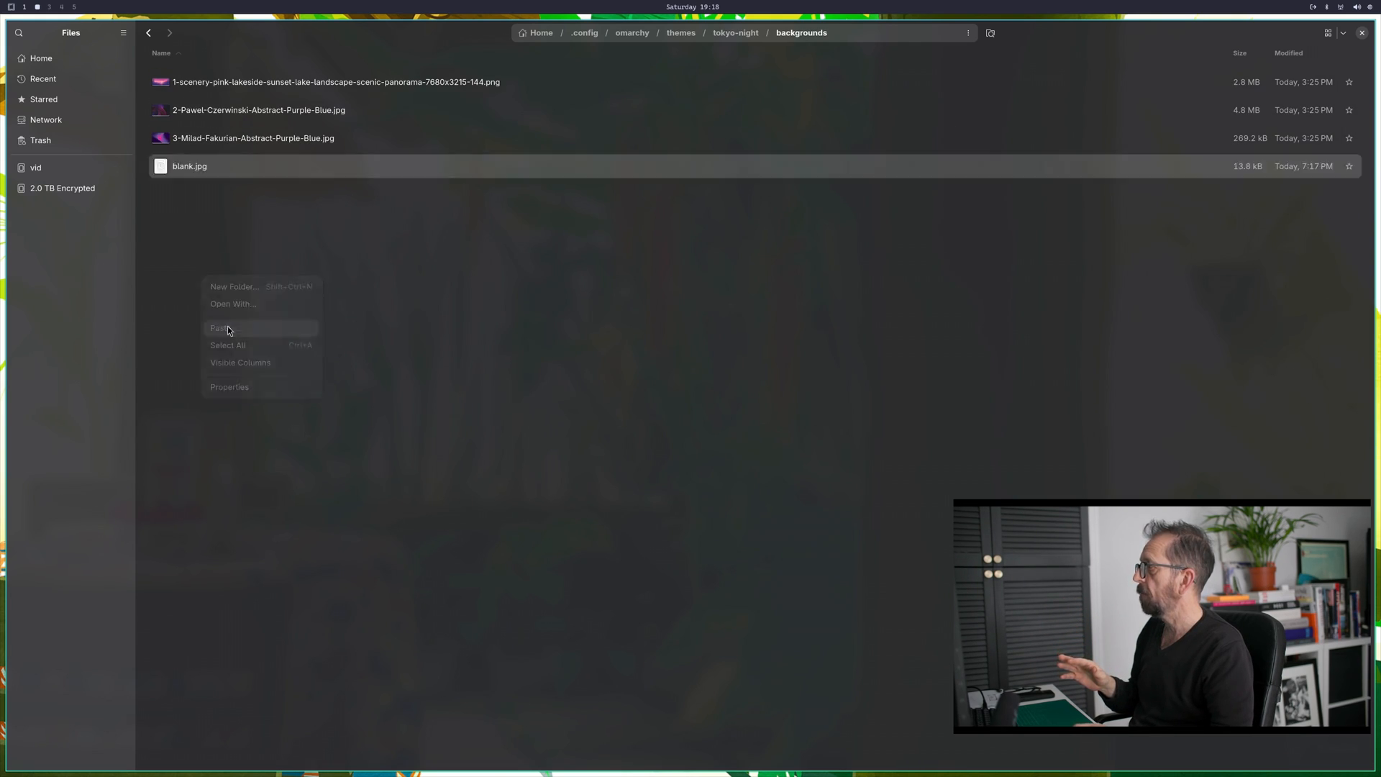
Step: Paste blank.jpg into the tokyo-night backgrounds folder
{"action": "left_click", "coordinate": [506, 401]}
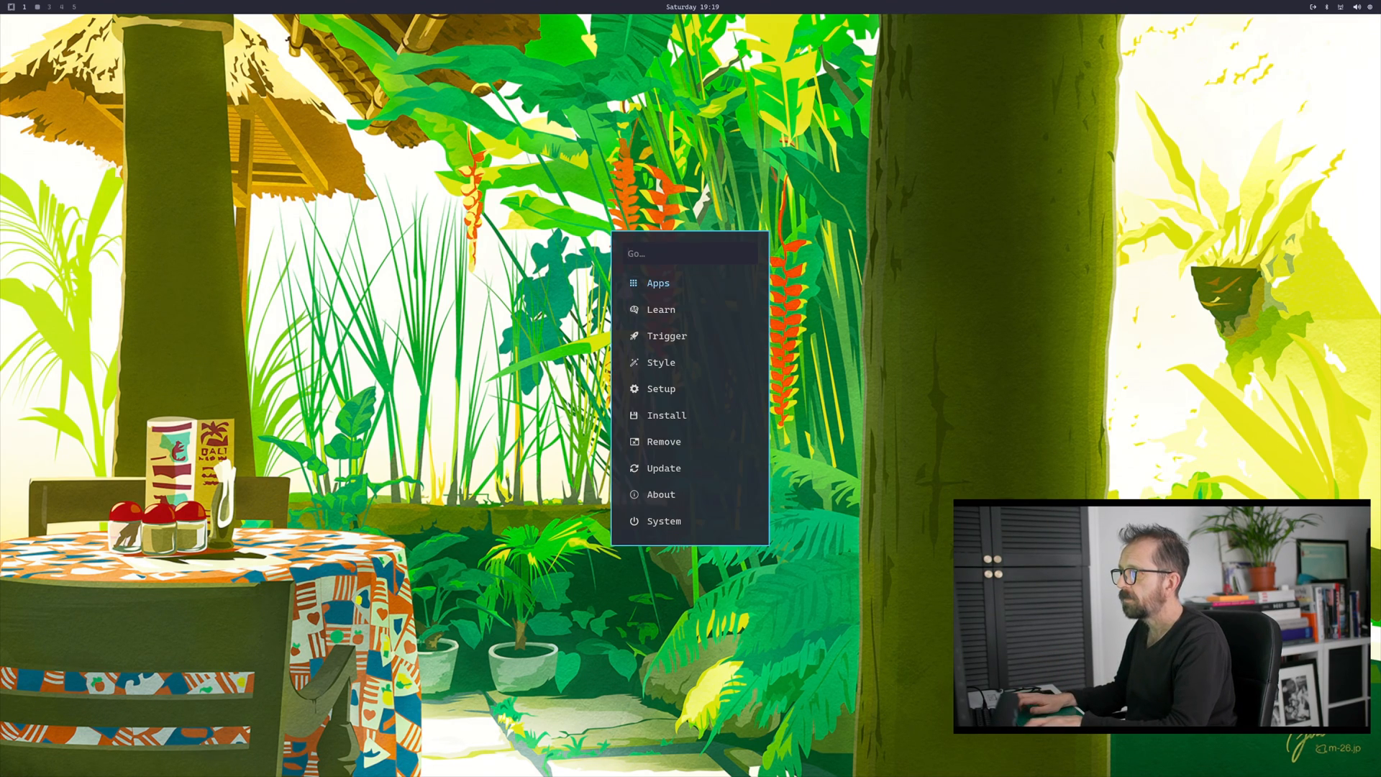
Step: Pick a different theme under Style > Theme in the Omarchy menu
{"action": "left_click", "coordinate": [660, 362]}
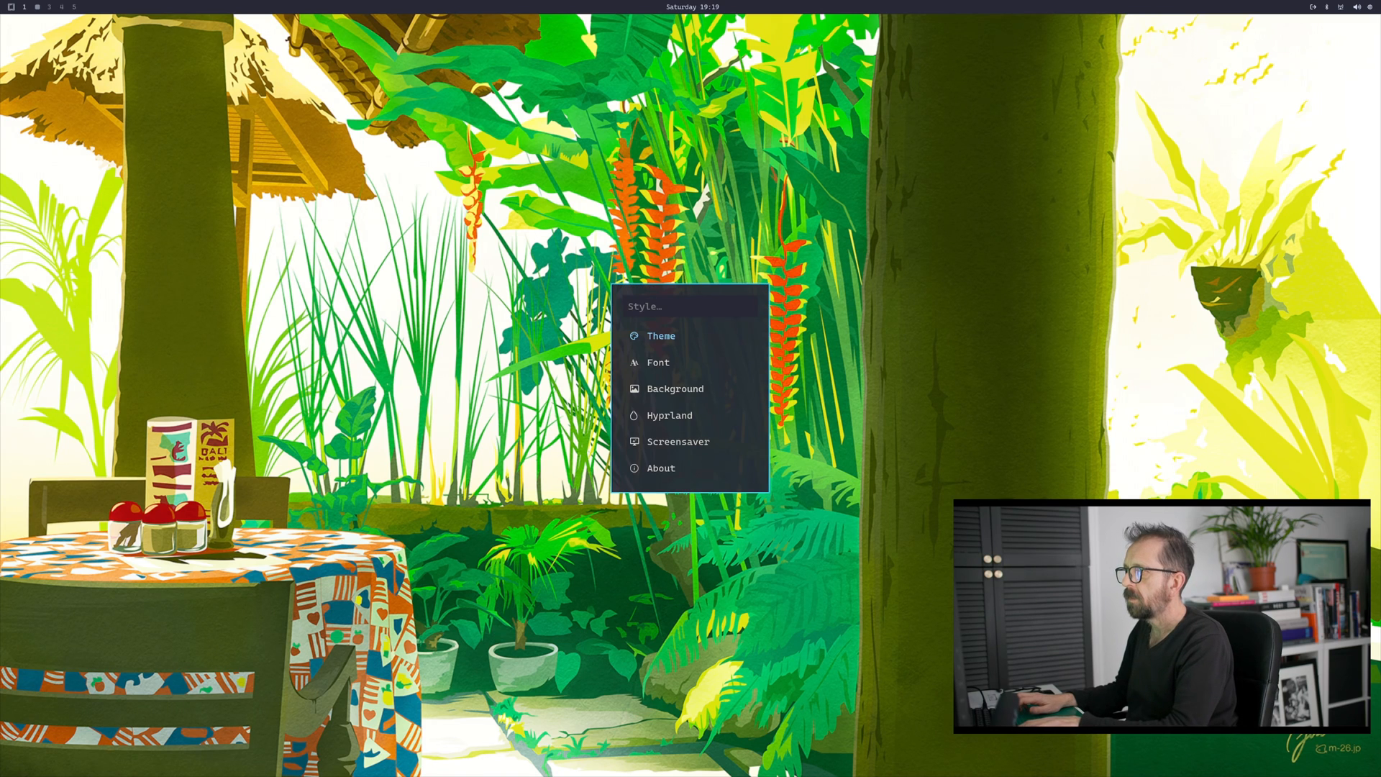
{"action": "left_click", "coordinate": [660, 336]}
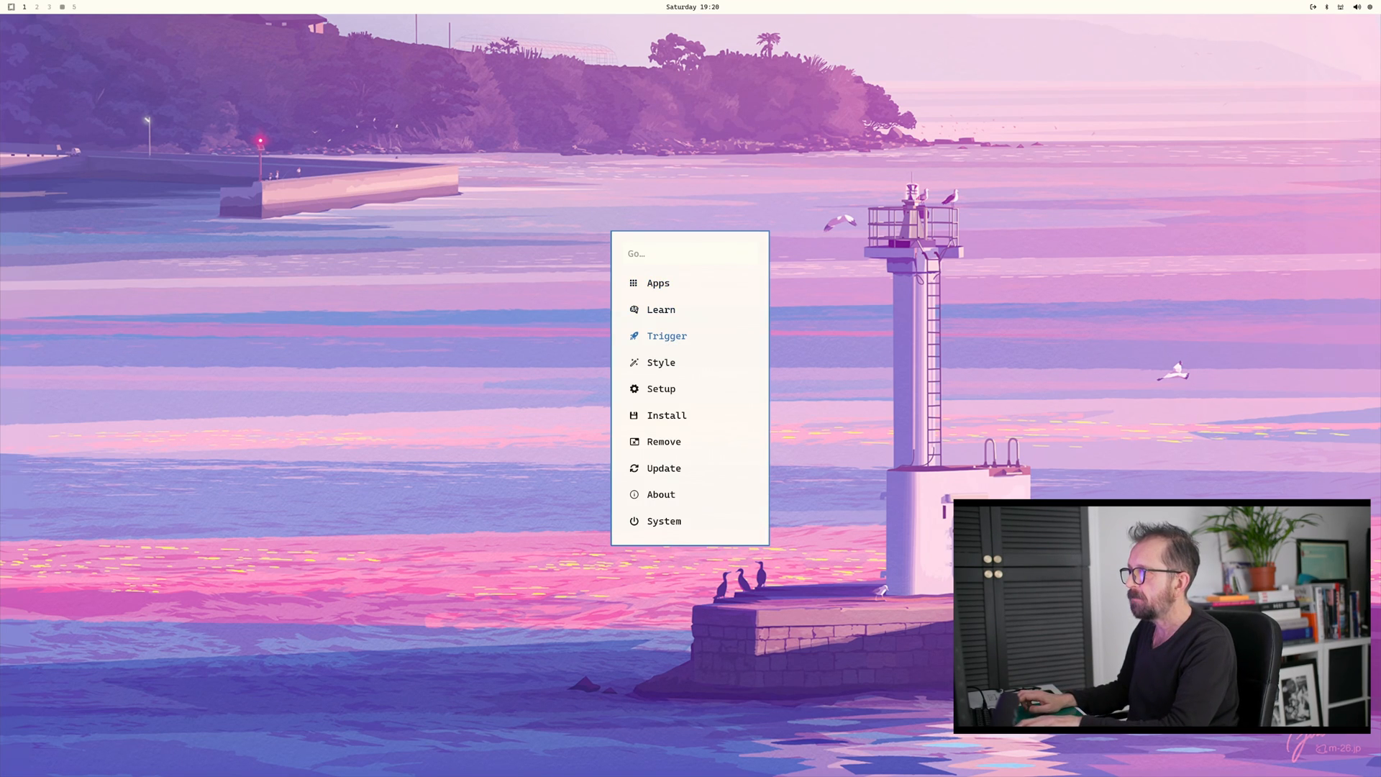
{"action": "mouse_move", "coordinate": [666, 415]}
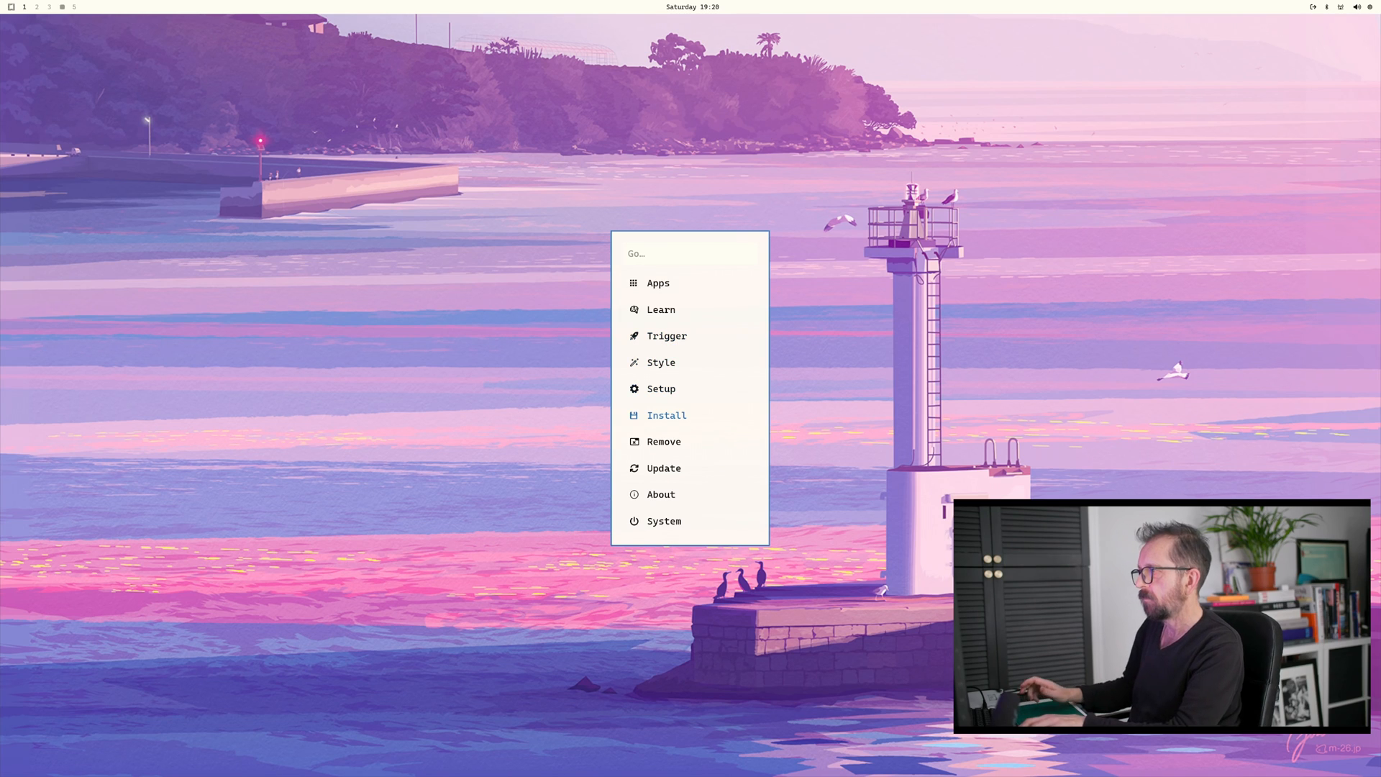
Step: Switch to the dark purple abstract theme, then change workspace to reveal the lighthouse-and-cloud wallpaper
{"action": "left_click", "coordinate": [659, 362]}
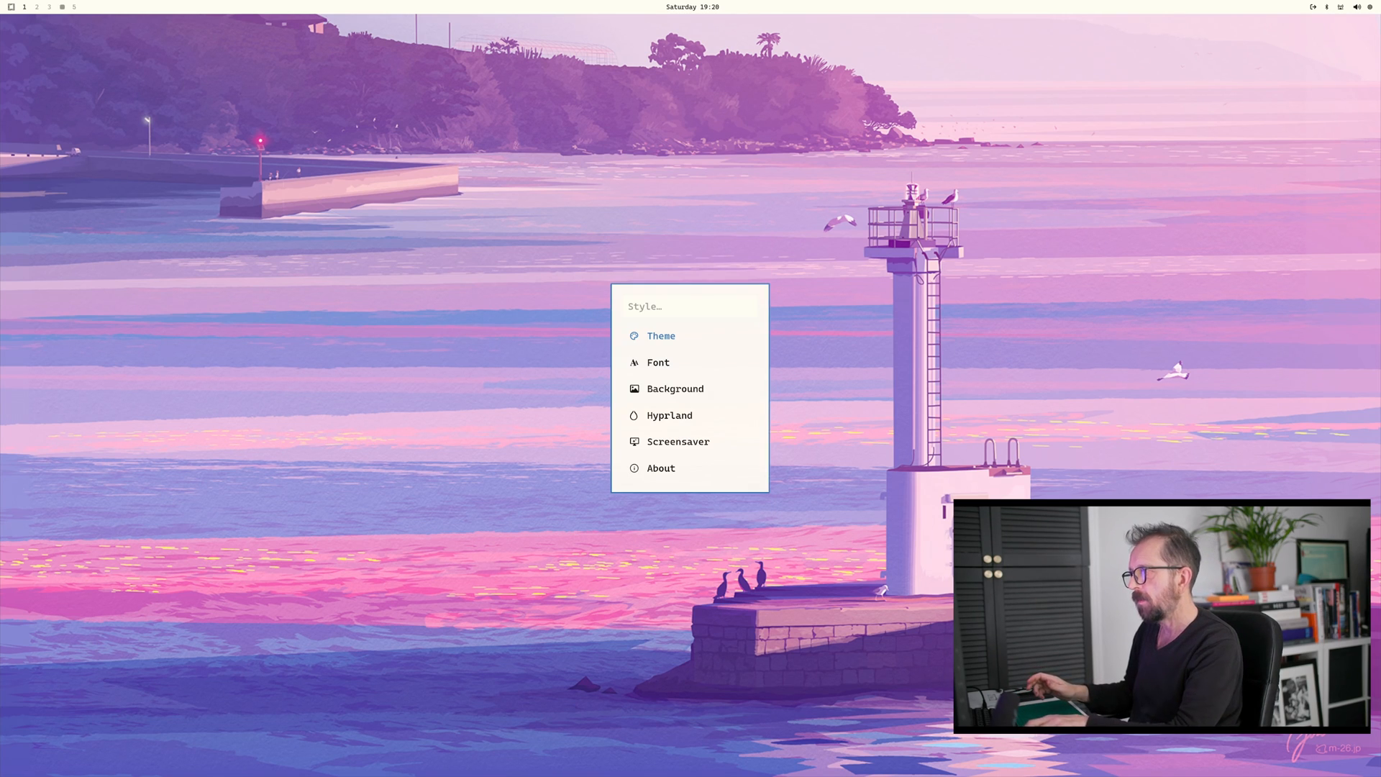
{"action": "left_click", "coordinate": [660, 336]}
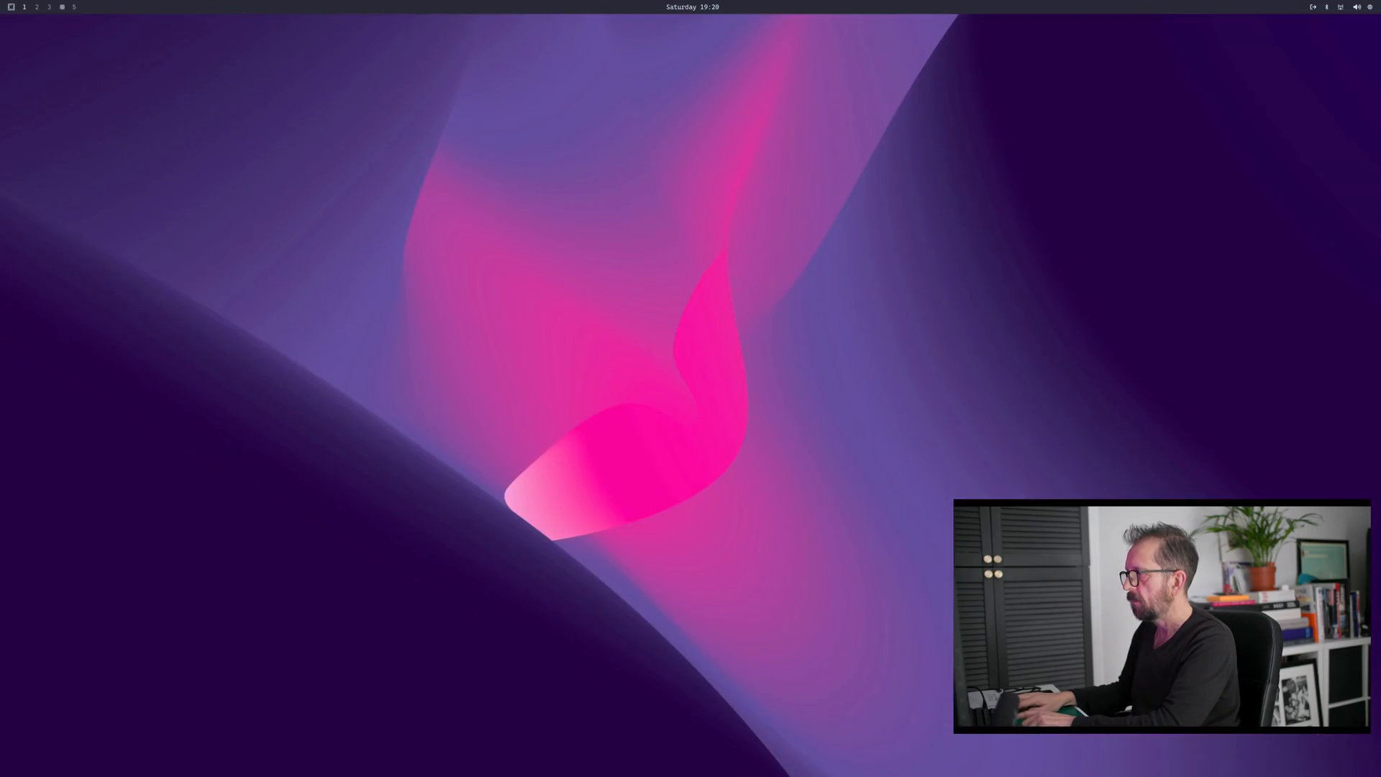
{"action": "left_click", "coordinate": [60, 7]}
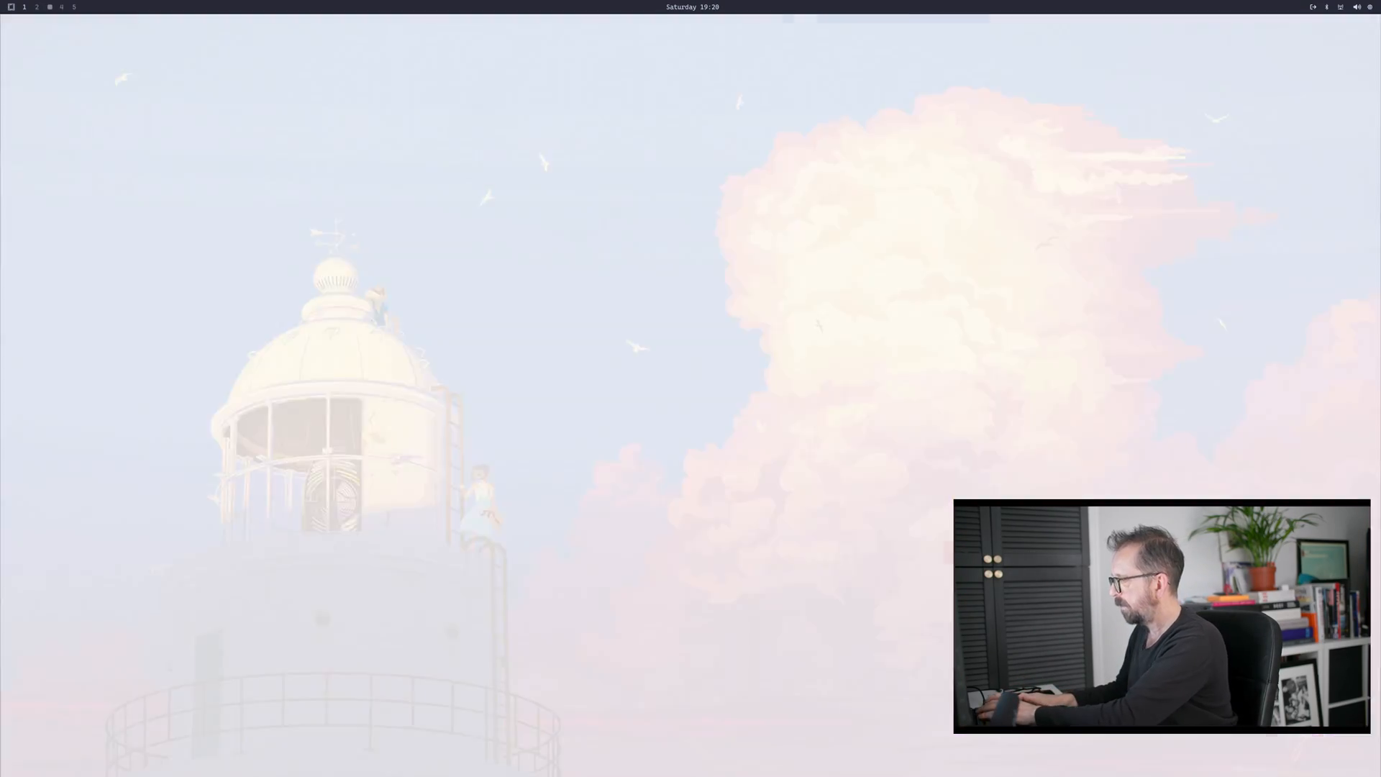